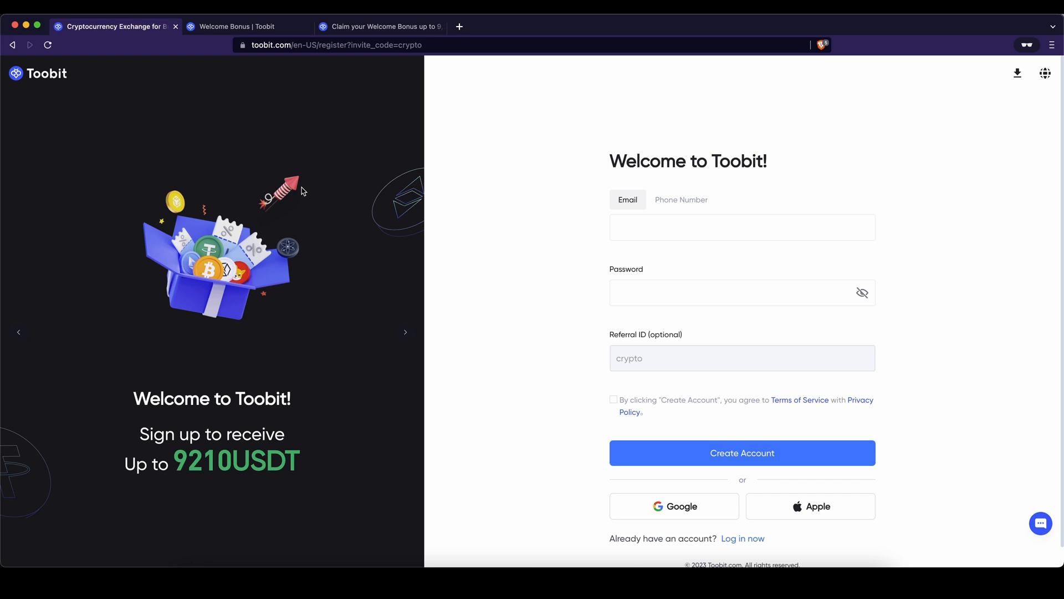
{"action": "mouse_move", "coordinate": [277, 442]}
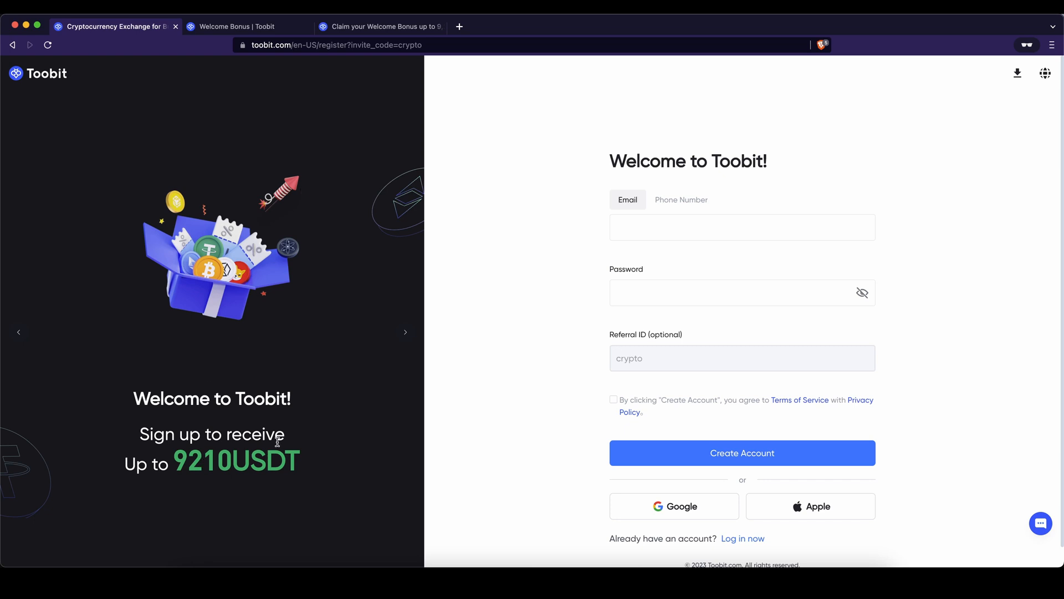
View the Welcome Bonus reward tasks page, then return to the logged-in homepage
{"action": "left_click", "coordinate": [244, 27]}
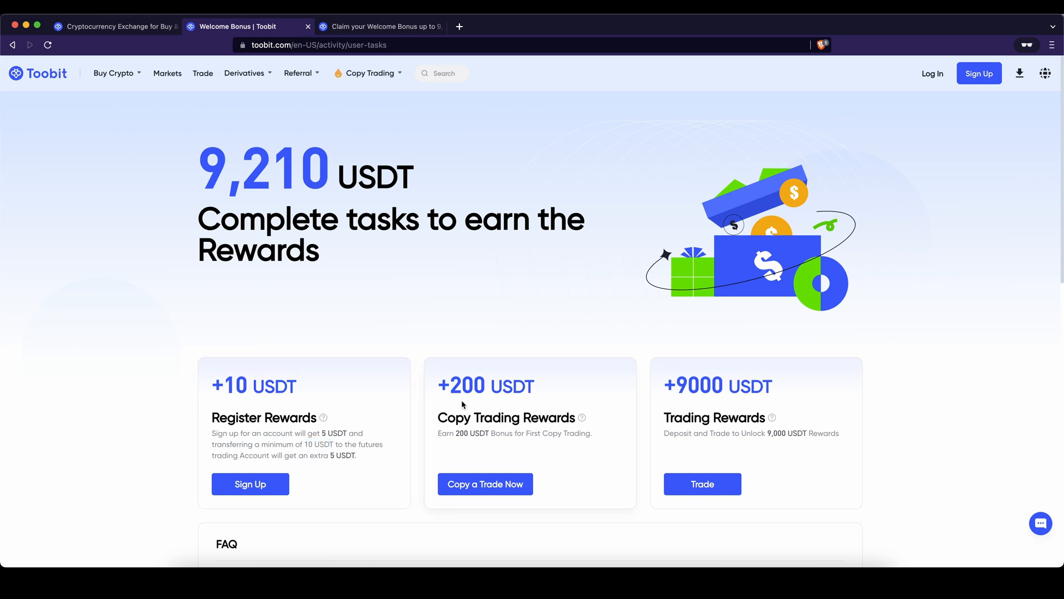
{"action": "mouse_move", "coordinate": [489, 390]}
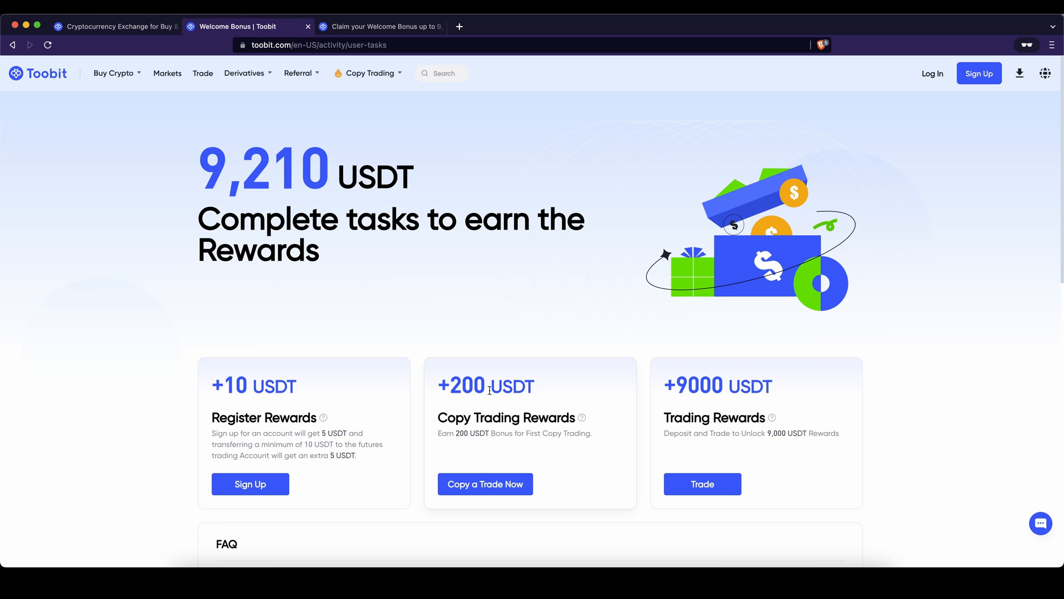
{"action": "mouse_move", "coordinate": [535, 392]}
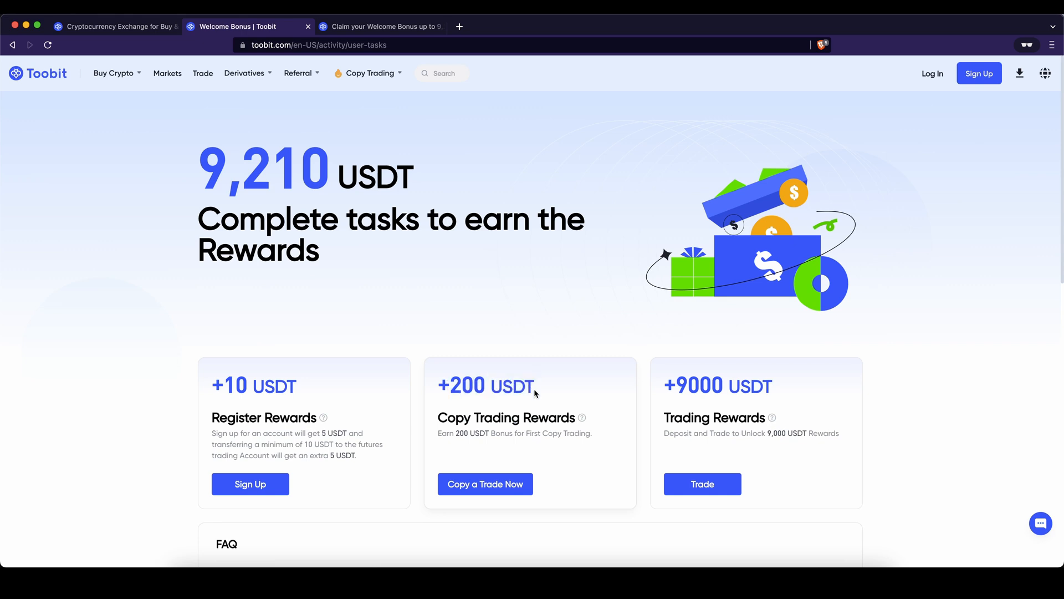
{"action": "mouse_move", "coordinate": [669, 383]}
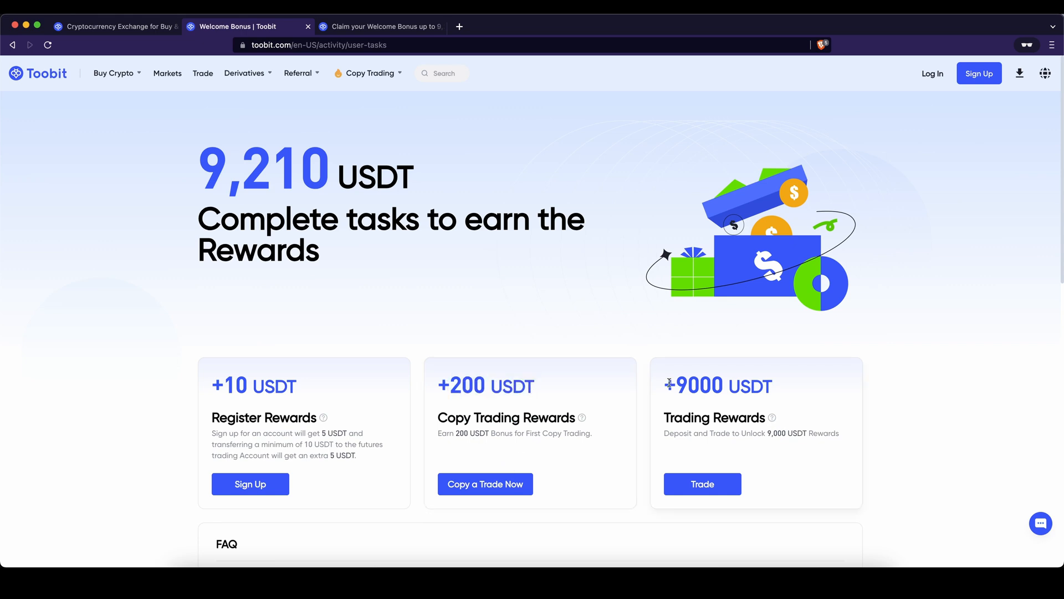
{"action": "left_click", "coordinate": [377, 27]}
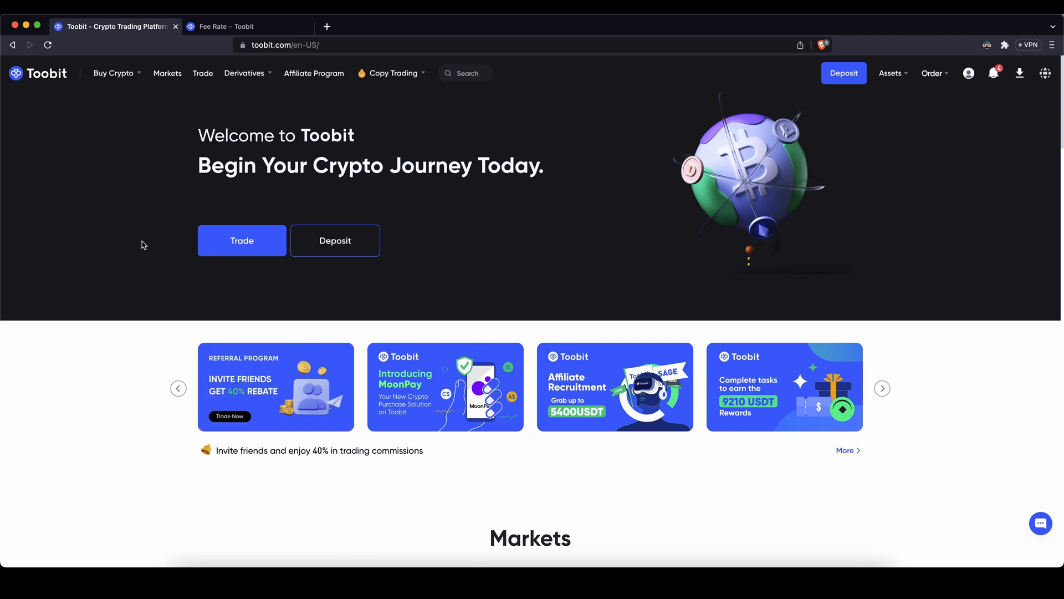
{"action": "mouse_move", "coordinate": [794, 79]}
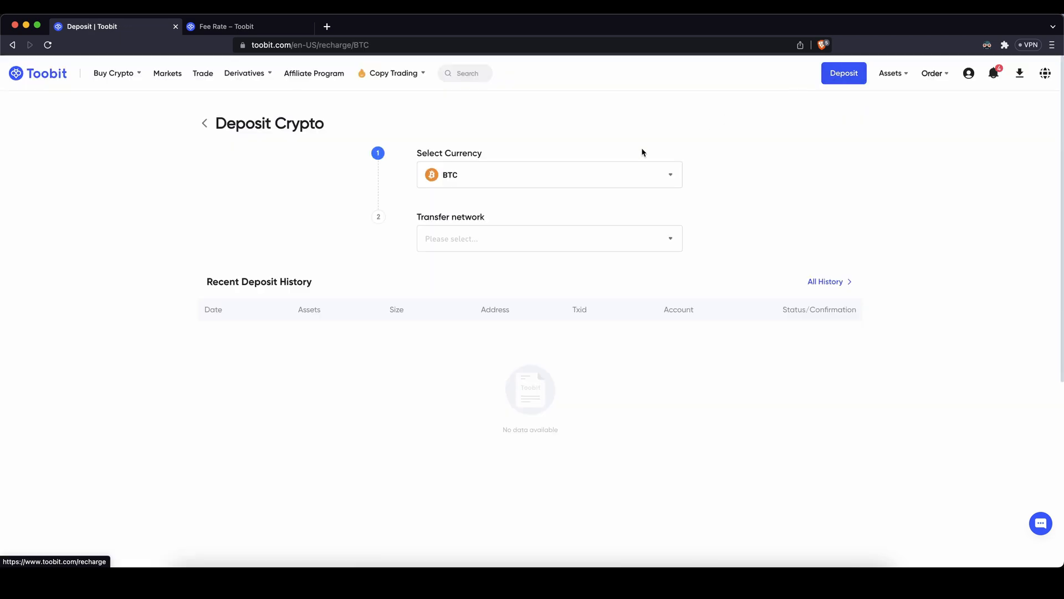
Choose USDT as the deposit currency by searching 'usd' in the currency list
{"action": "left_click", "coordinate": [549, 174]}
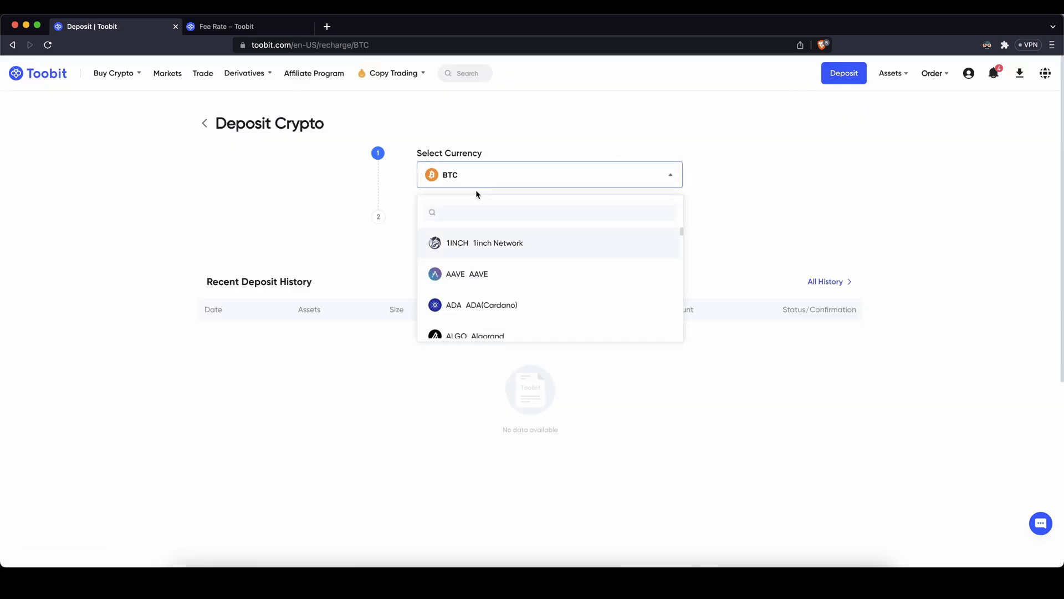
{"action": "scroll", "scroll_direction": "down", "scroll_amount": 3}
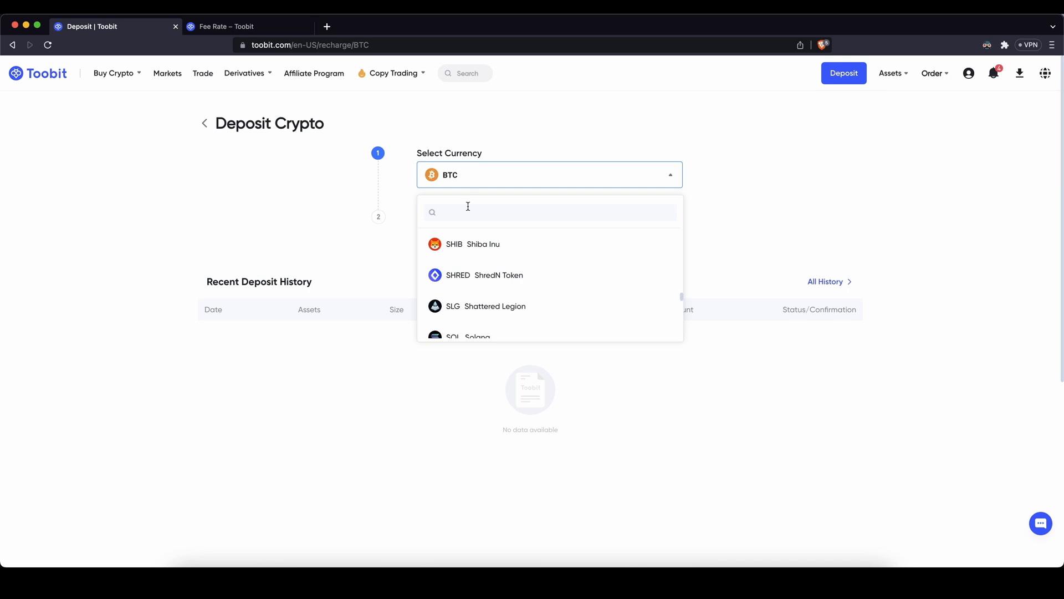
{"action": "type", "text": "usd"}
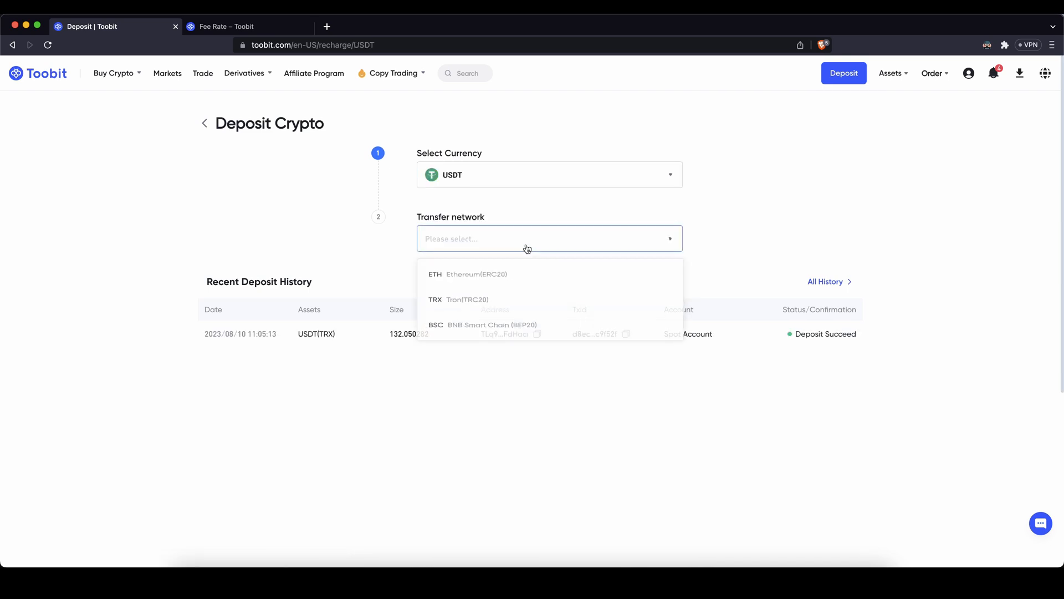
{"action": "mouse_move", "coordinate": [460, 314]}
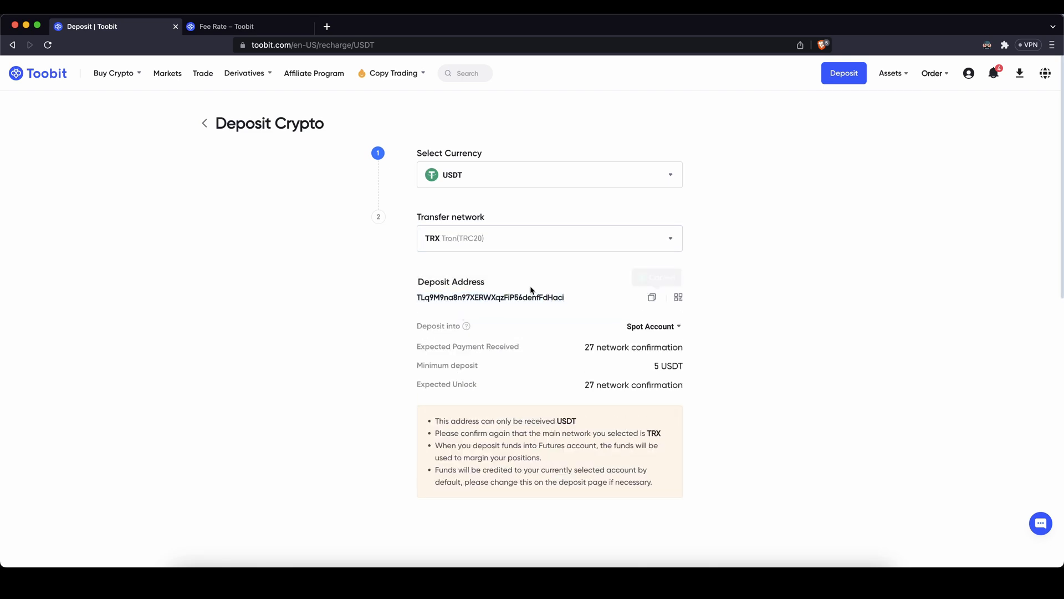
{"action": "mouse_move", "coordinate": [484, 307]}
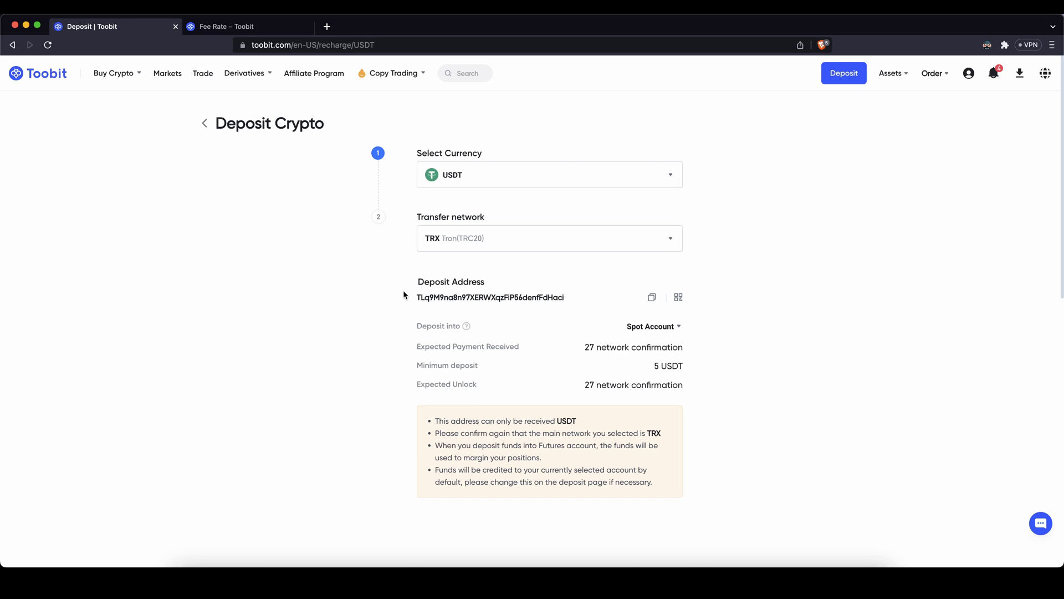
{"action": "mouse_move", "coordinate": [148, 122]}
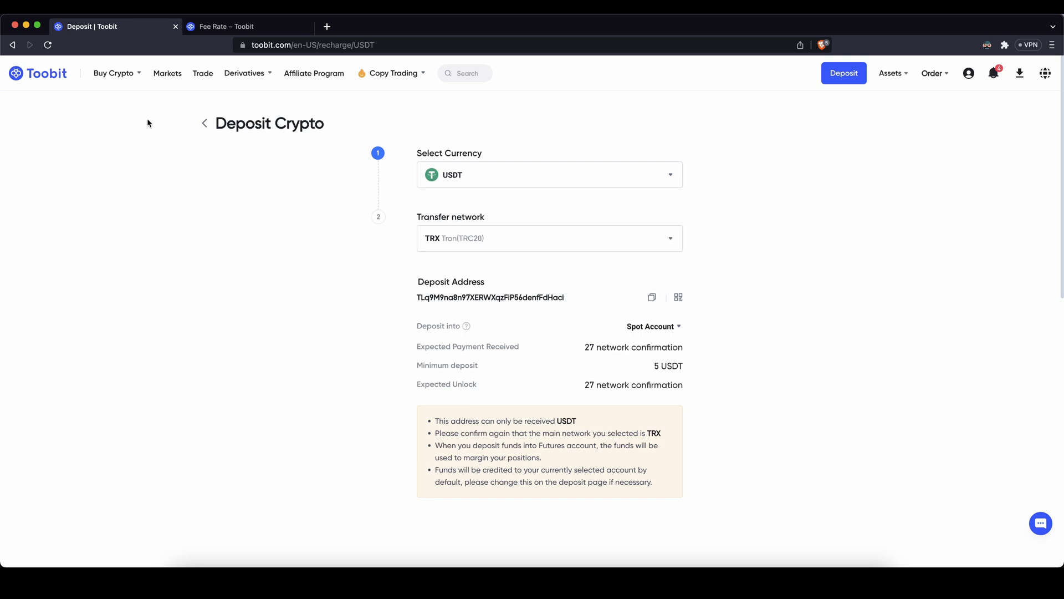
Go to buying crypto with a credit card and enter 500 EUR as the amount to pay
{"action": "left_click", "coordinate": [113, 73]}
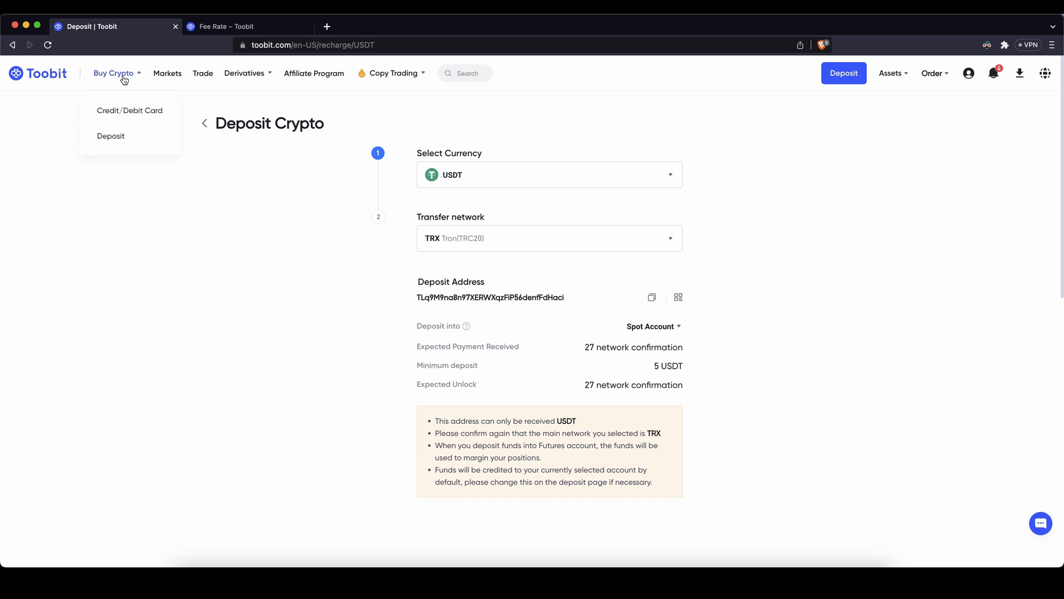
{"action": "left_click", "coordinate": [130, 111]}
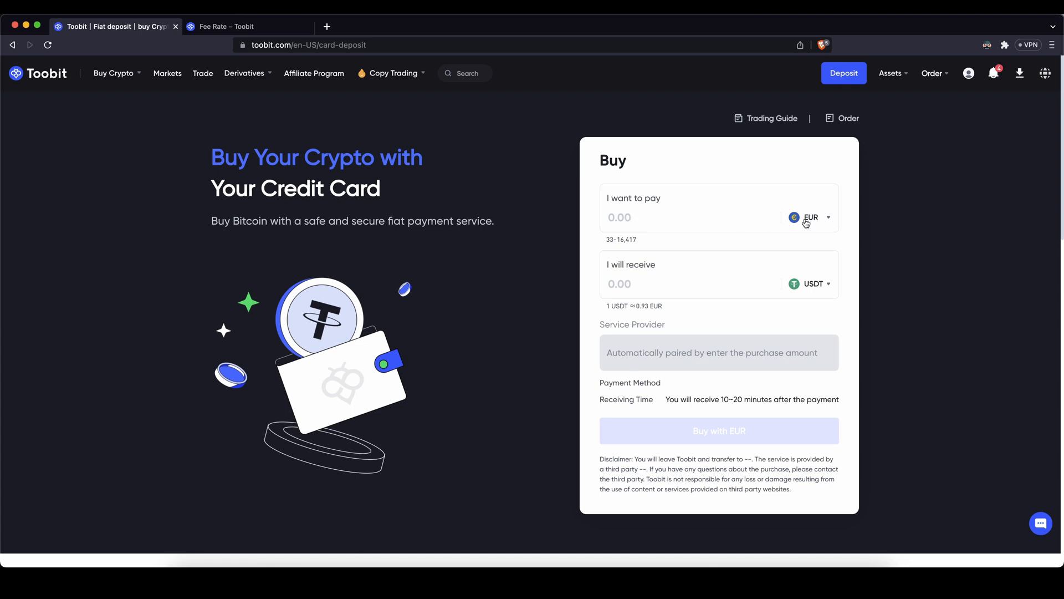
{"action": "left_click", "coordinate": [811, 218]}
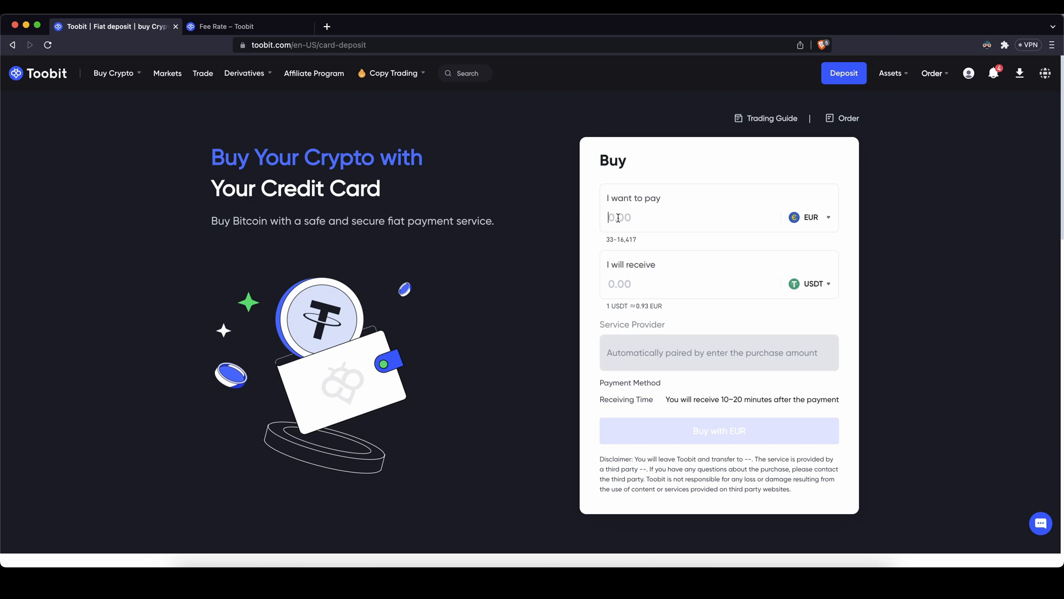
{"action": "type", "text": "500"}
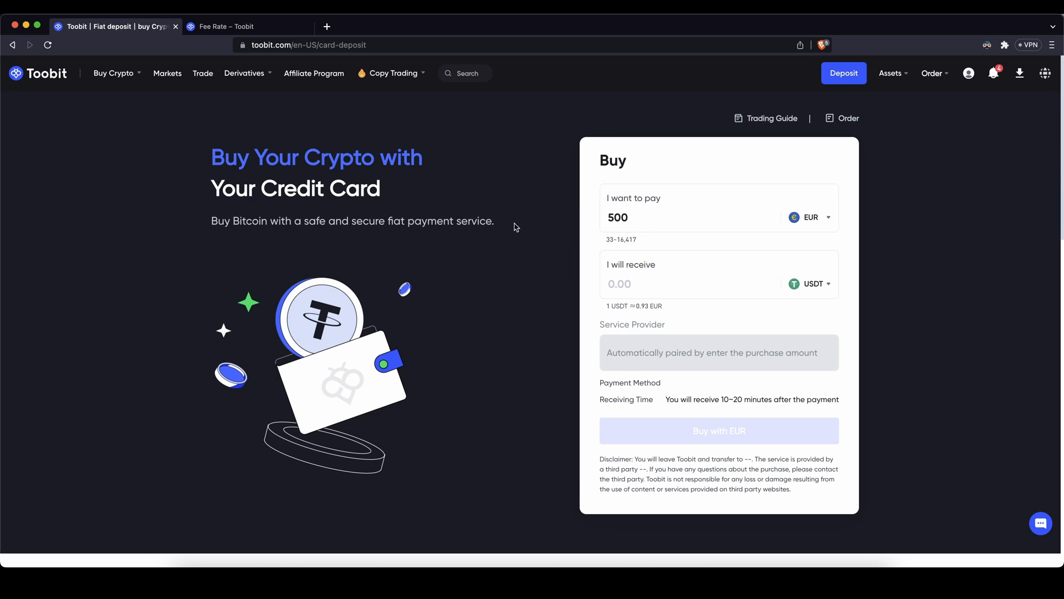
{"action": "left_click", "coordinate": [811, 284]}
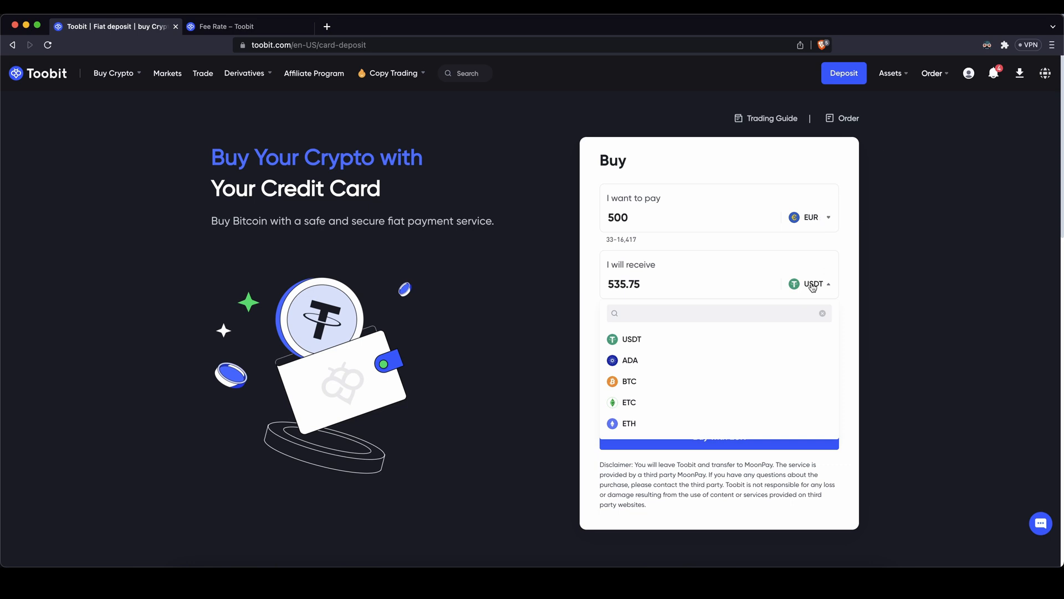
{"action": "mouse_move", "coordinate": [646, 342]}
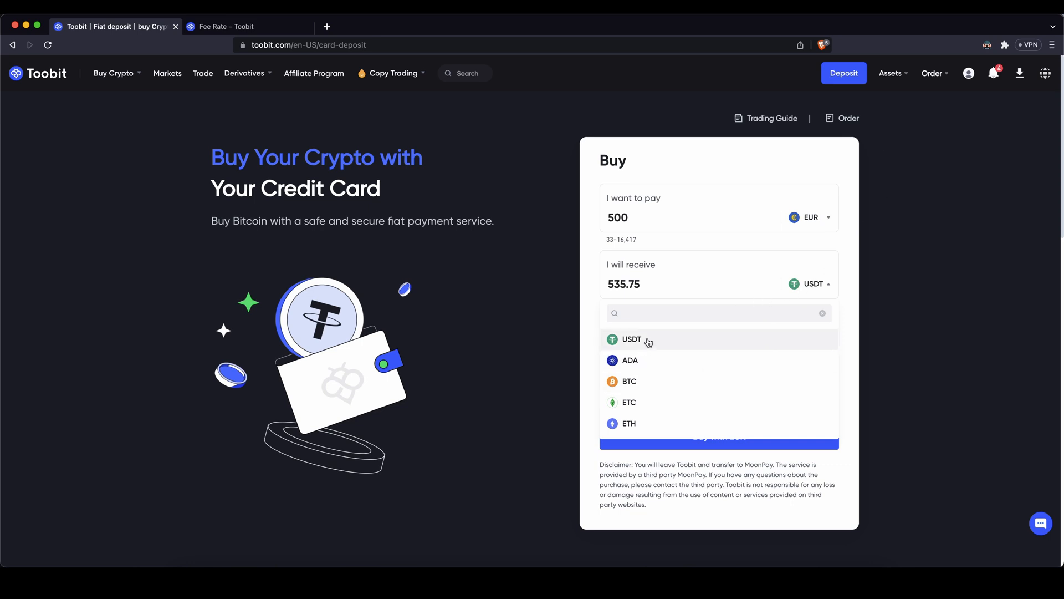
Keep USDT as the received currency for 500 EUR via MoonPay, then head to the asset summary
{"action": "left_click", "coordinate": [631, 339]}
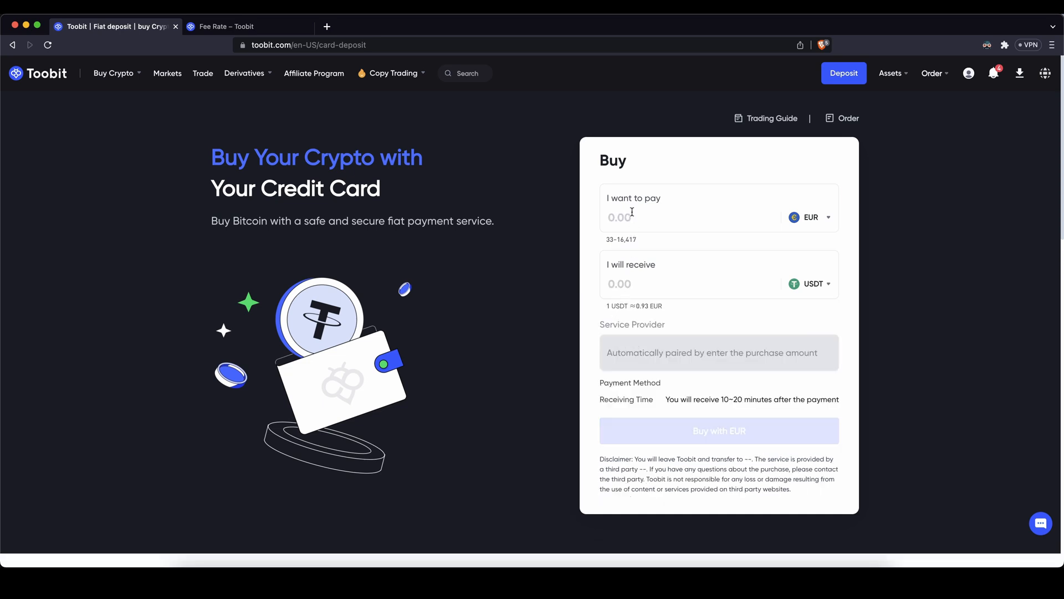
{"action": "type", "text": "500"}
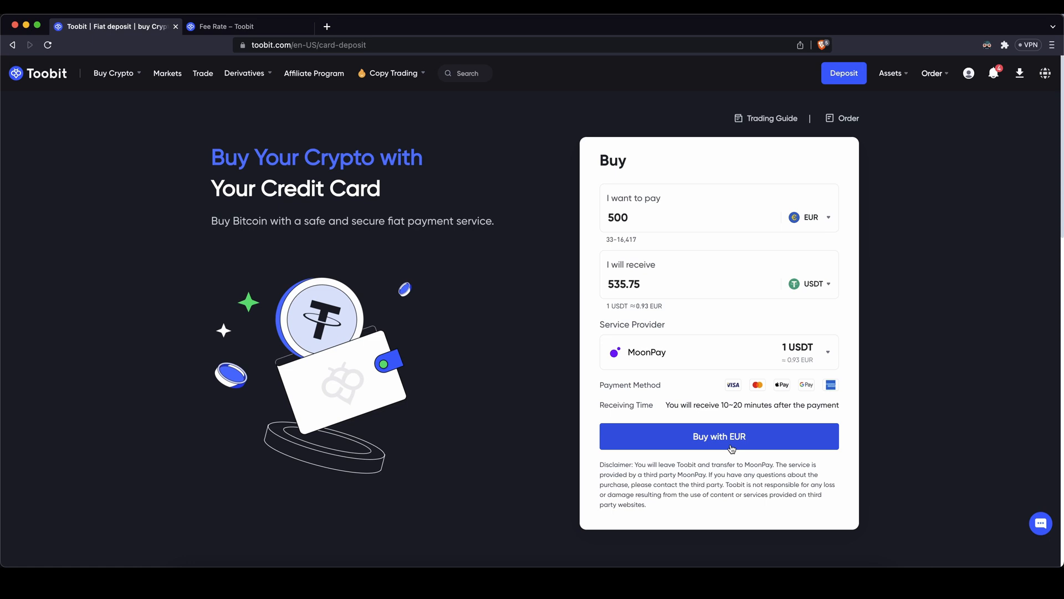
{"action": "mouse_move", "coordinate": [576, 372]}
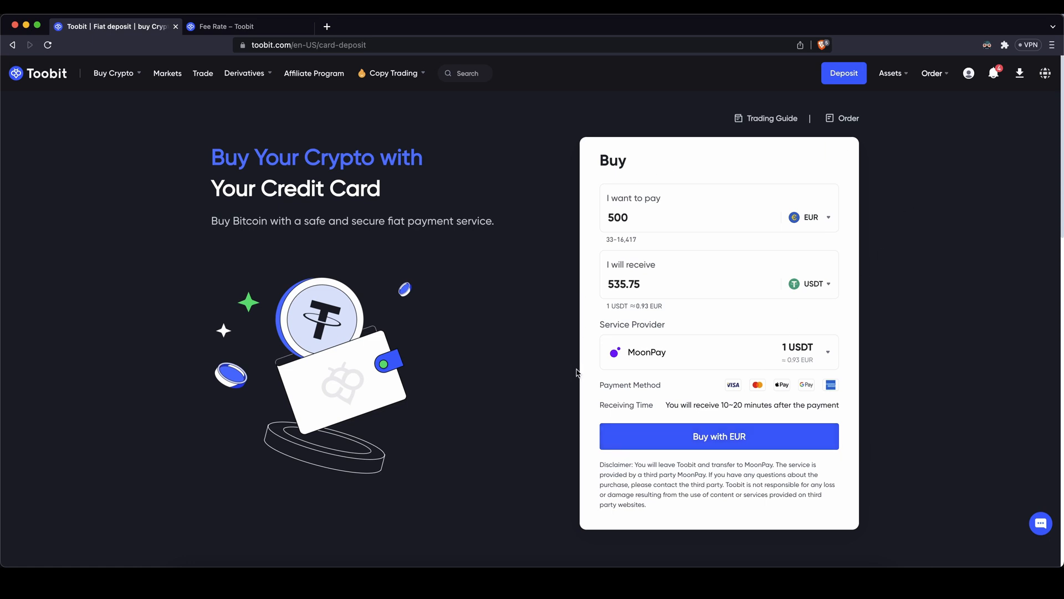
{"action": "mouse_move", "coordinate": [908, 164]}
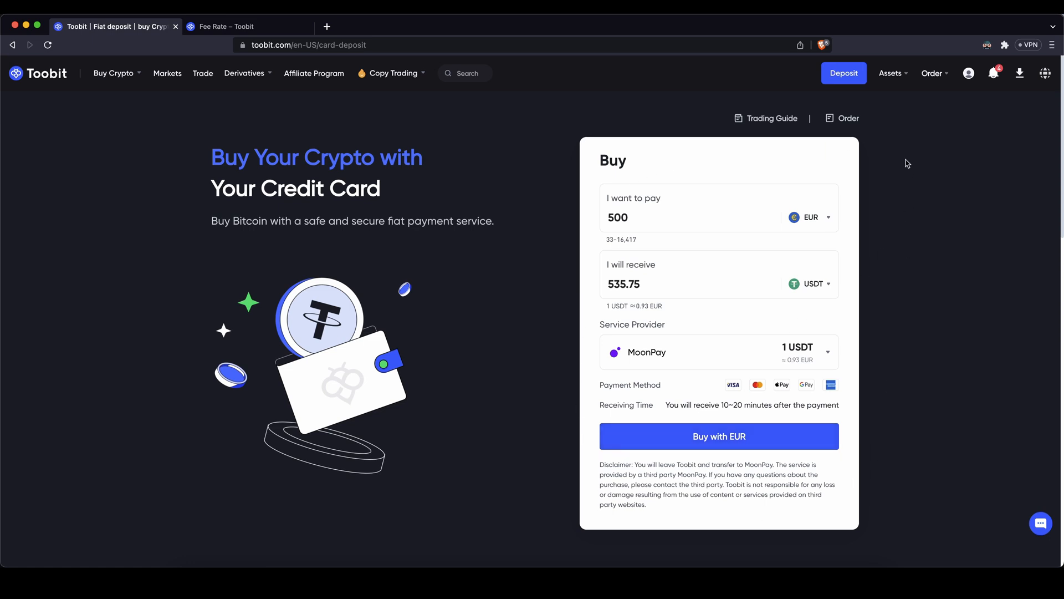
{"action": "mouse_move", "coordinate": [895, 122]}
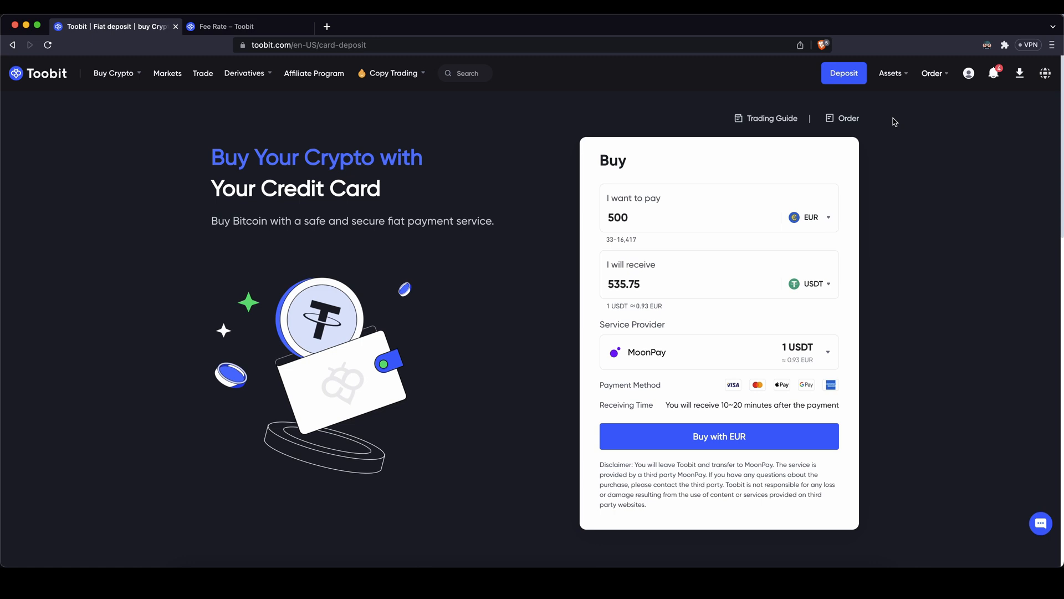
{"action": "mouse_move", "coordinate": [425, 224]}
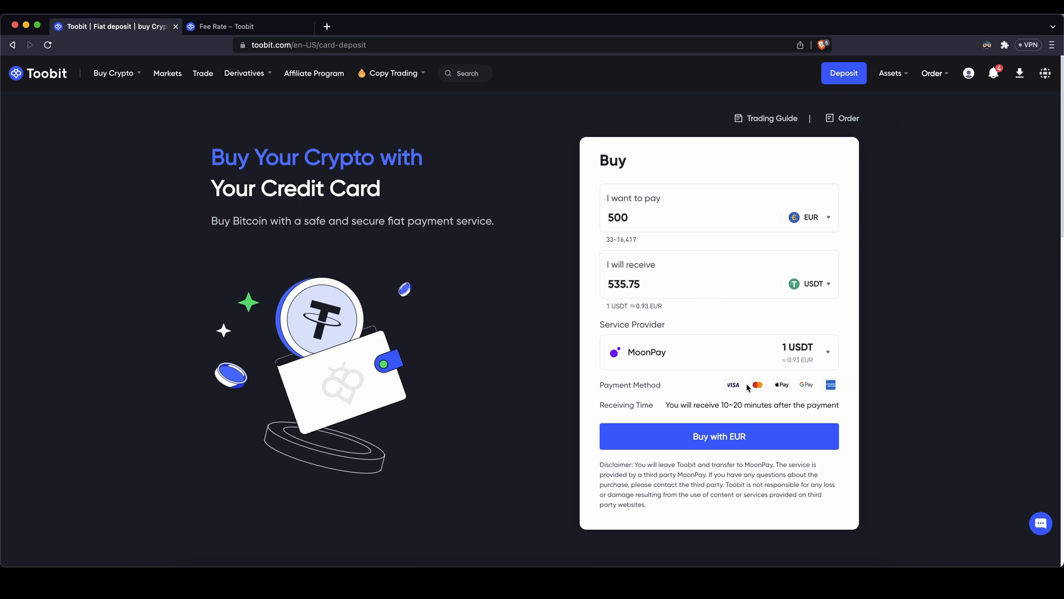
{"action": "mouse_move", "coordinate": [786, 389]}
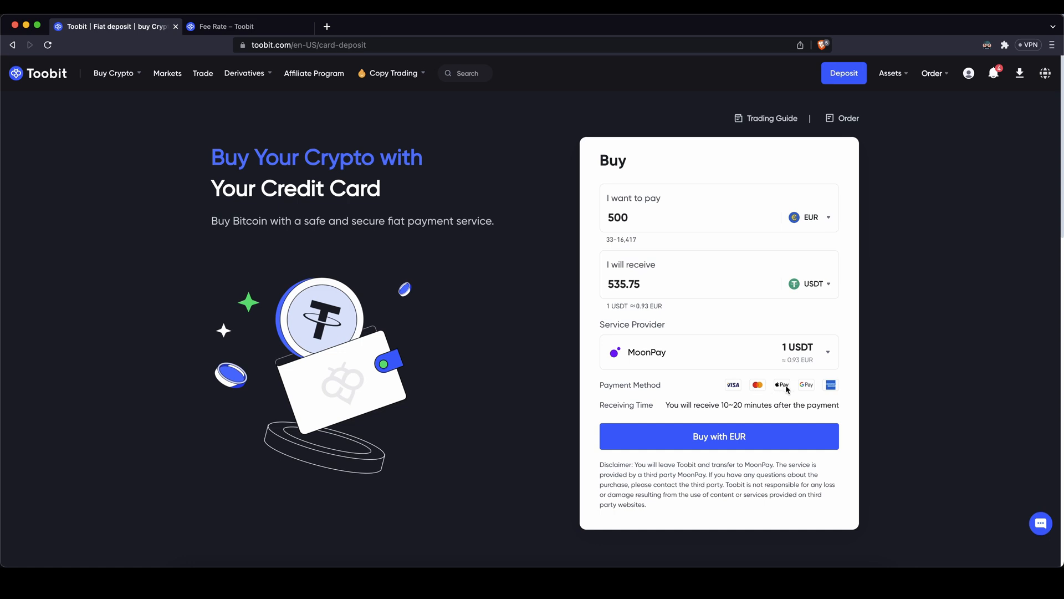
{"action": "mouse_move", "coordinate": [779, 391]}
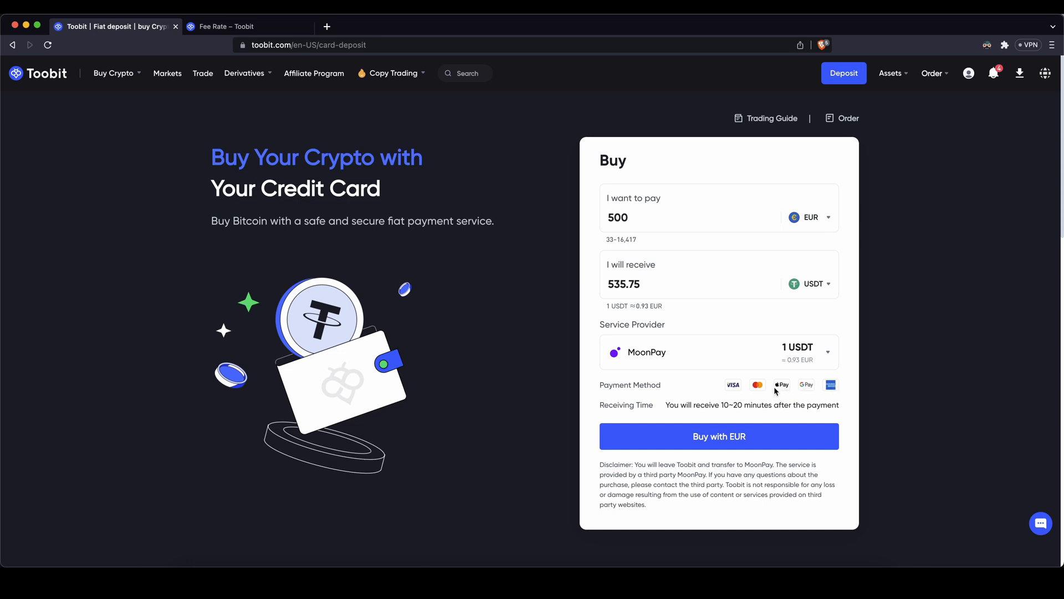
{"action": "mouse_move", "coordinate": [809, 403]}
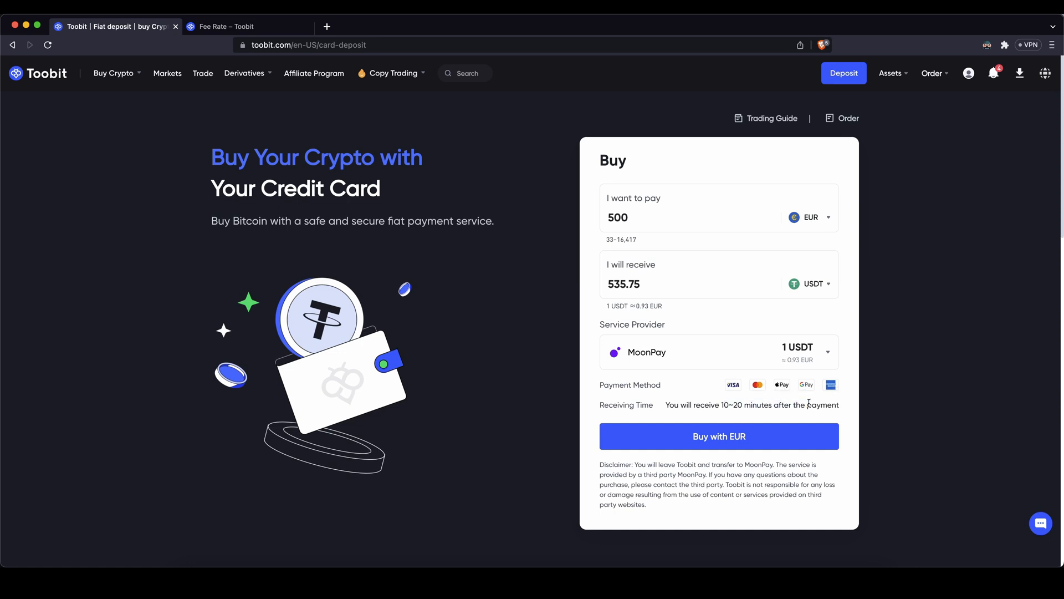
{"action": "left_click", "coordinate": [890, 74]}
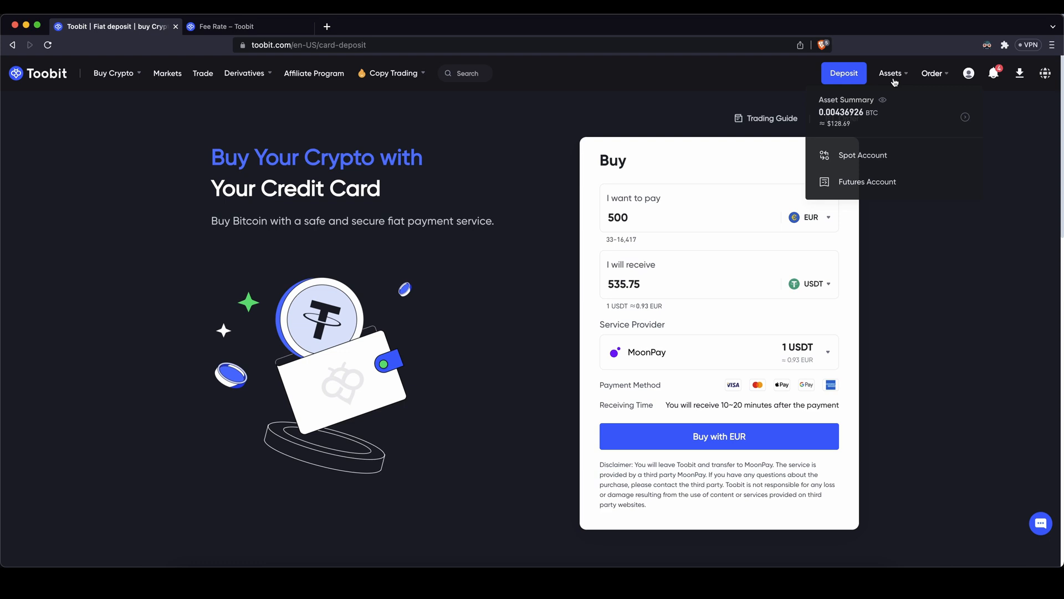
Show the asset overview, bring up the spot-to-futures transfer form and dismiss it
{"action": "left_click", "coordinate": [846, 100]}
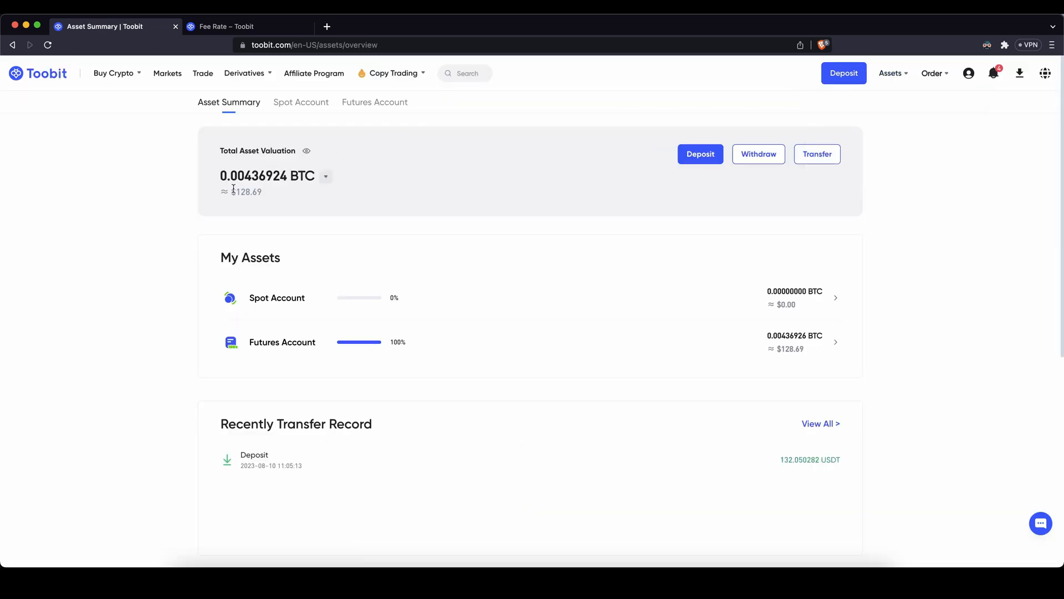
{"action": "mouse_move", "coordinate": [282, 312]}
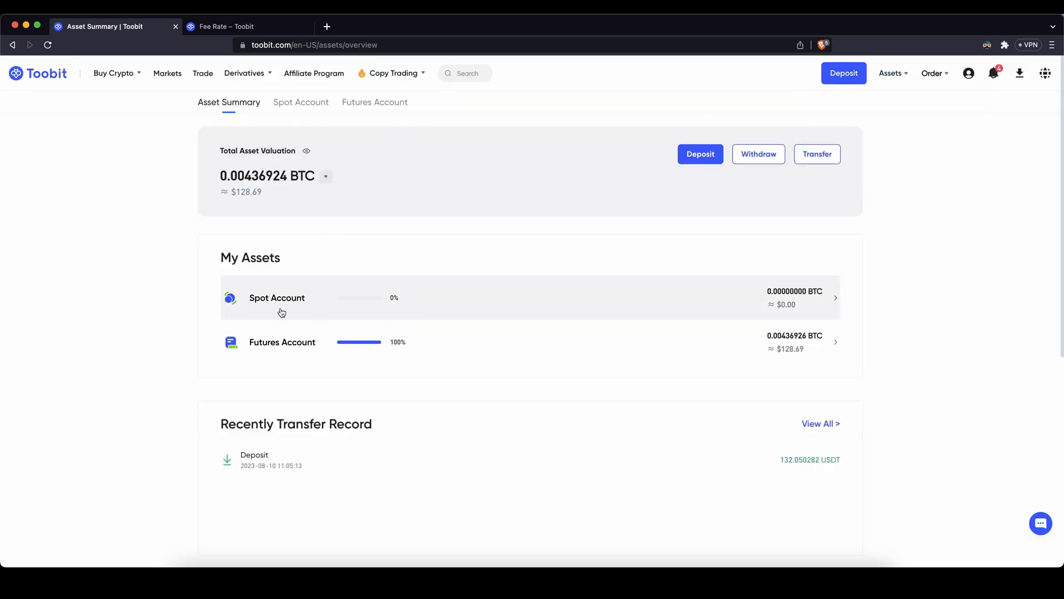
{"action": "mouse_move", "coordinate": [477, 302]}
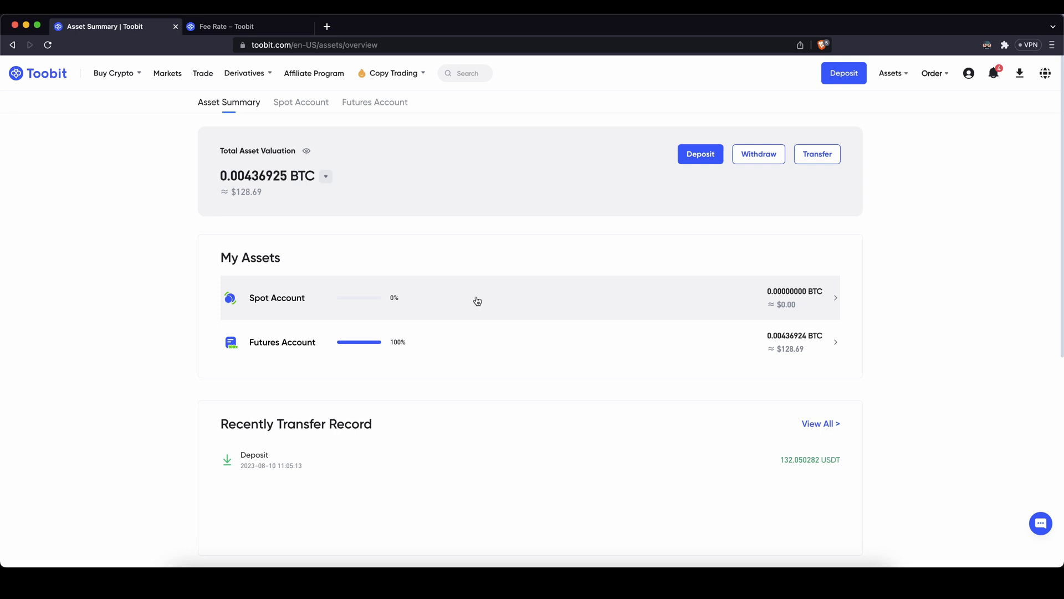
{"action": "mouse_move", "coordinate": [379, 328]}
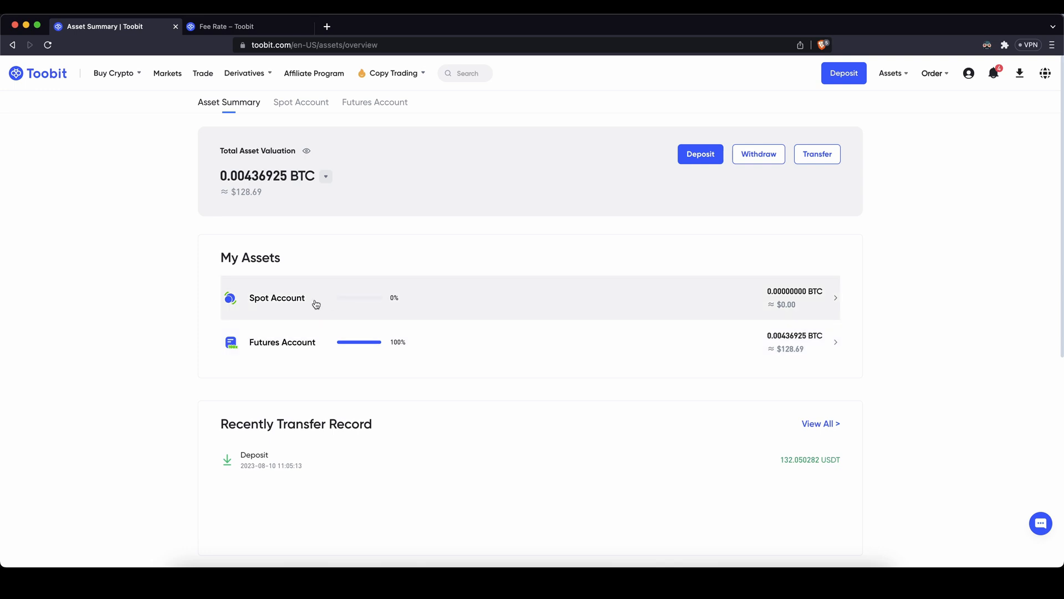
{"action": "mouse_move", "coordinate": [673, 244]}
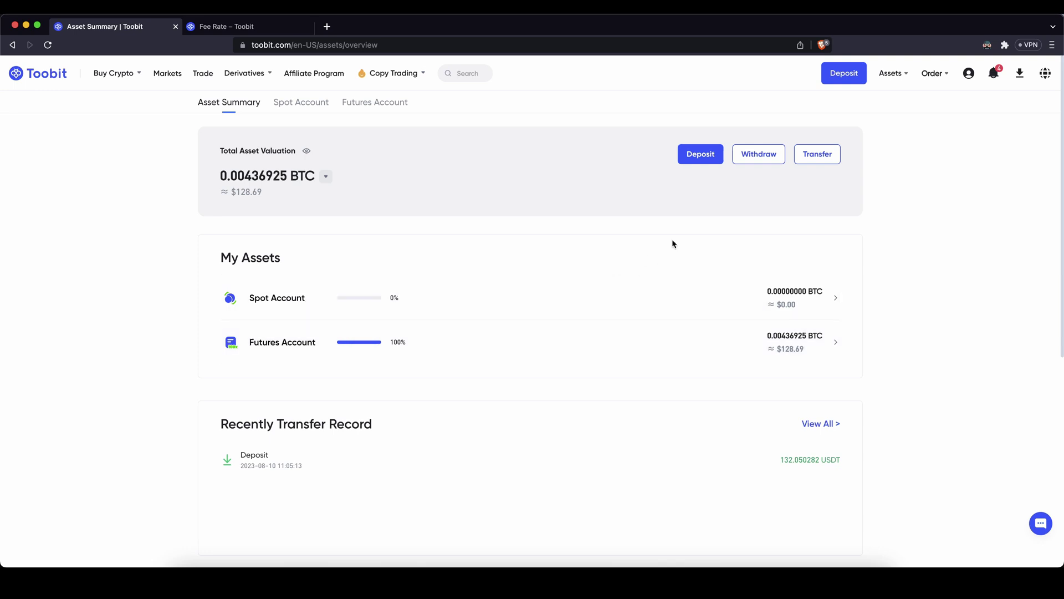
{"action": "left_click", "coordinate": [817, 154]}
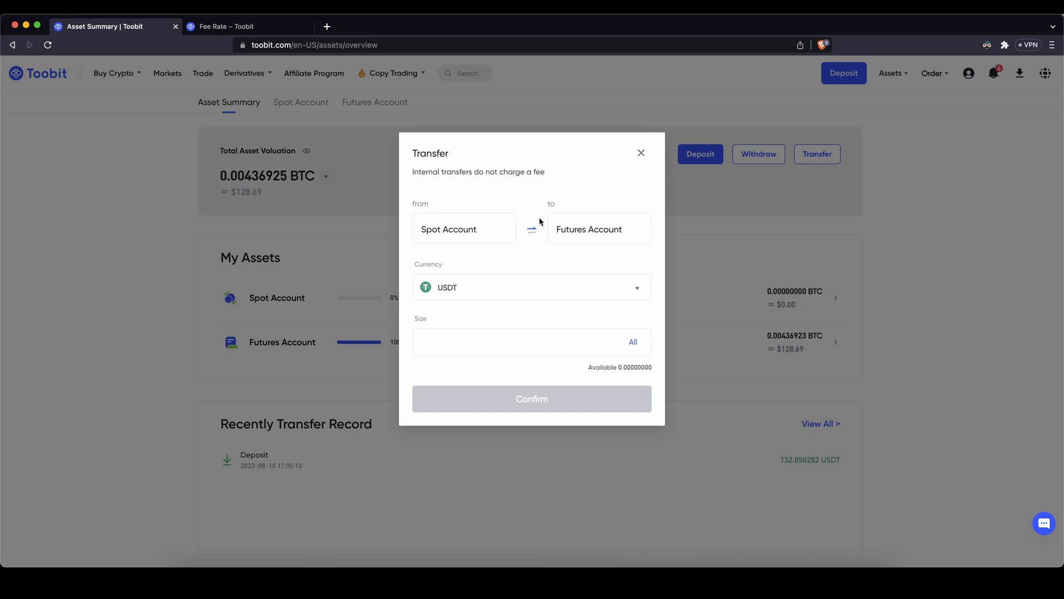
{"action": "mouse_move", "coordinate": [618, 226]}
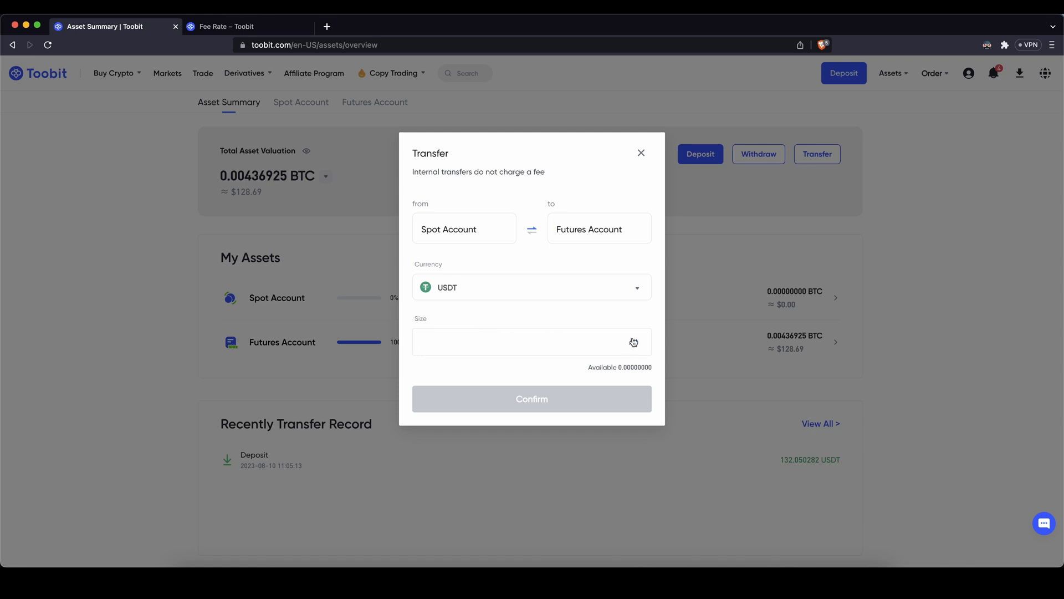
{"action": "left_click", "coordinate": [639, 152]}
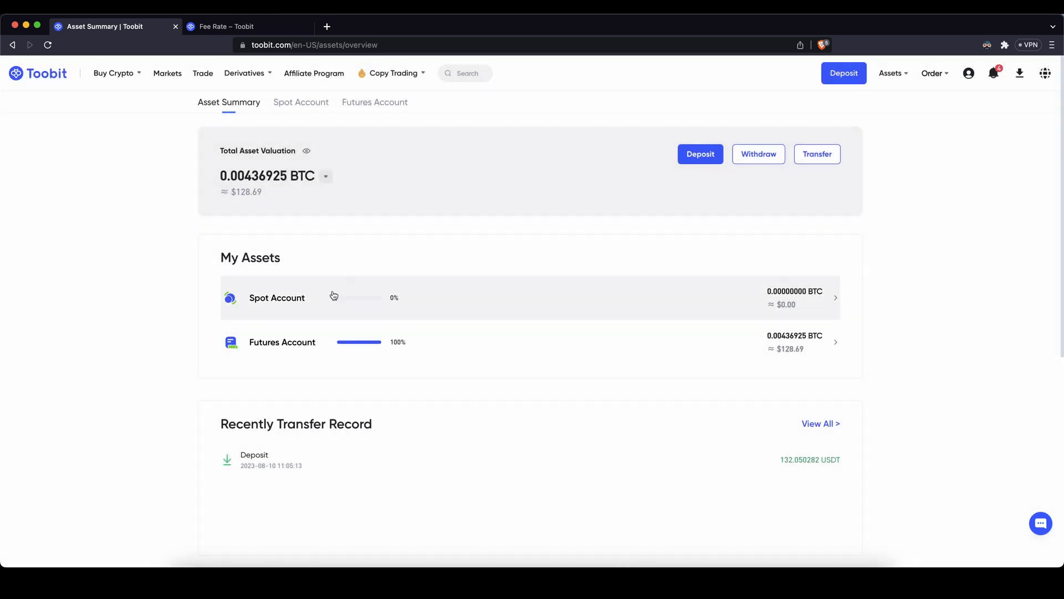
{"action": "mouse_move", "coordinate": [316, 349]}
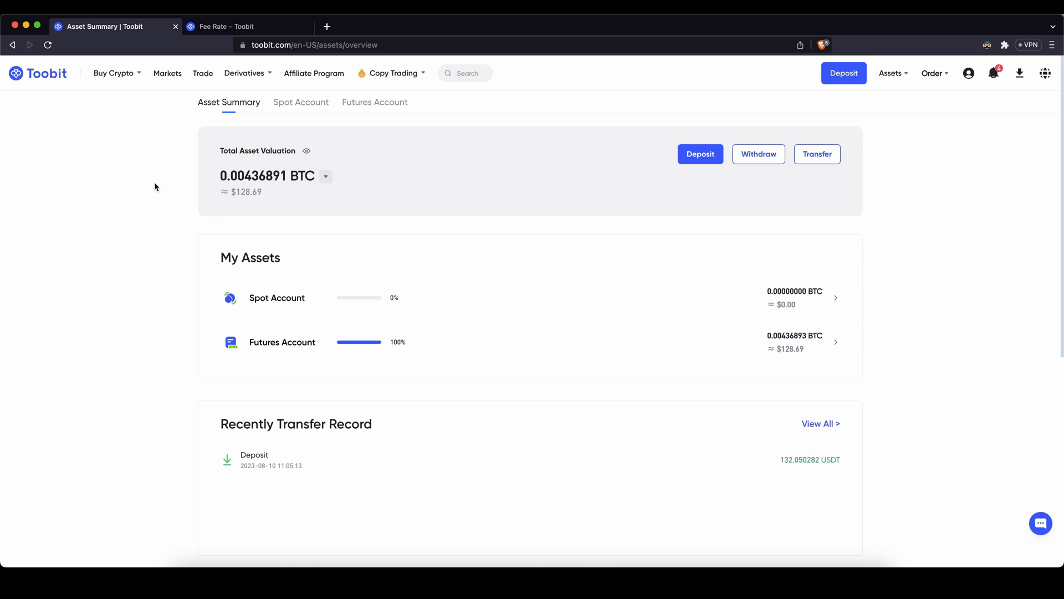
{"action": "mouse_move", "coordinate": [258, 84]}
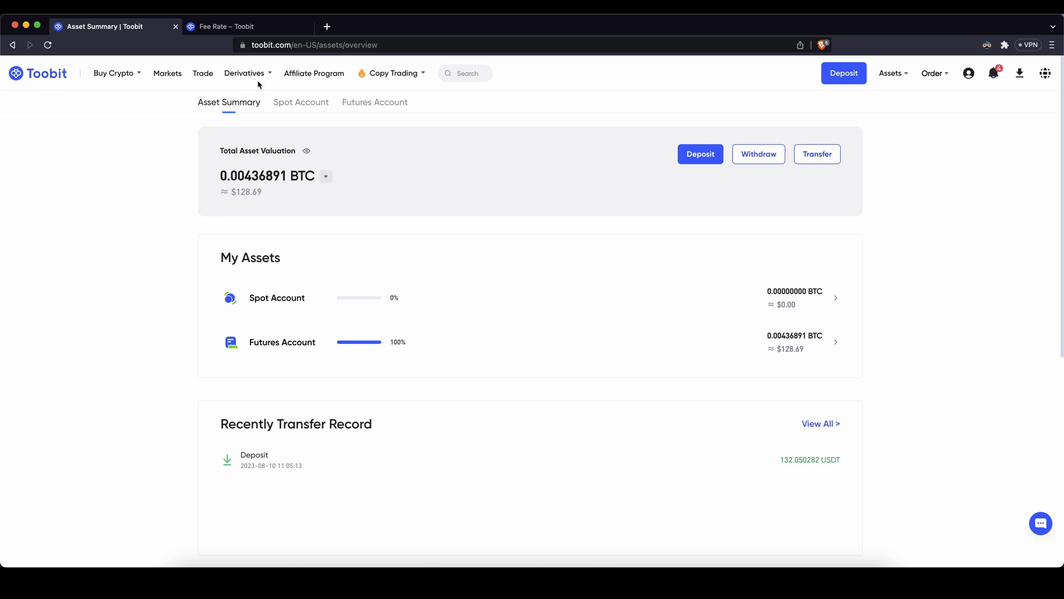
{"action": "left_click", "coordinate": [244, 73]}
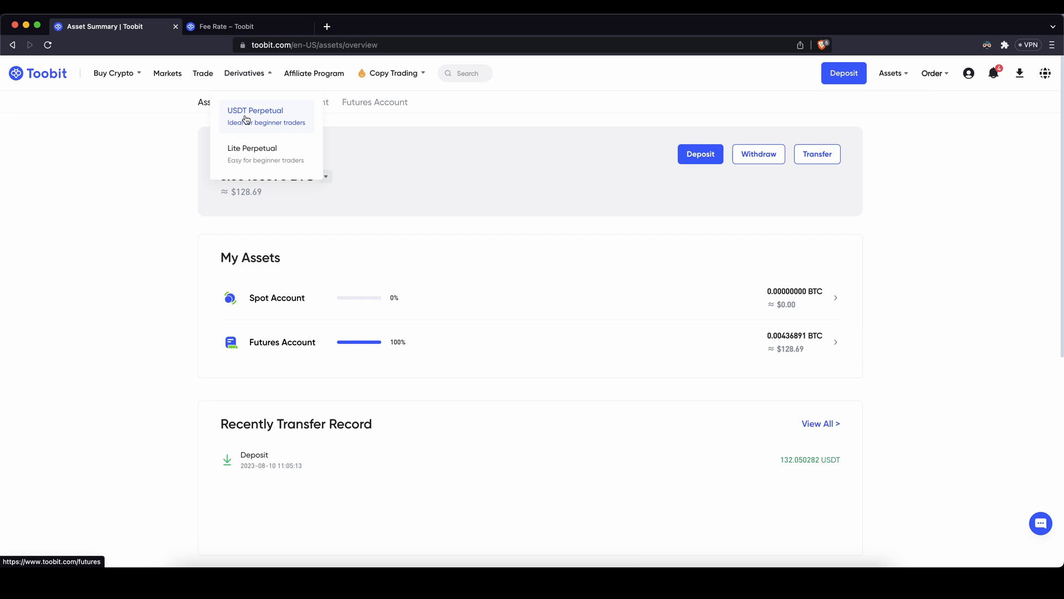
{"action": "left_click", "coordinate": [255, 110]}
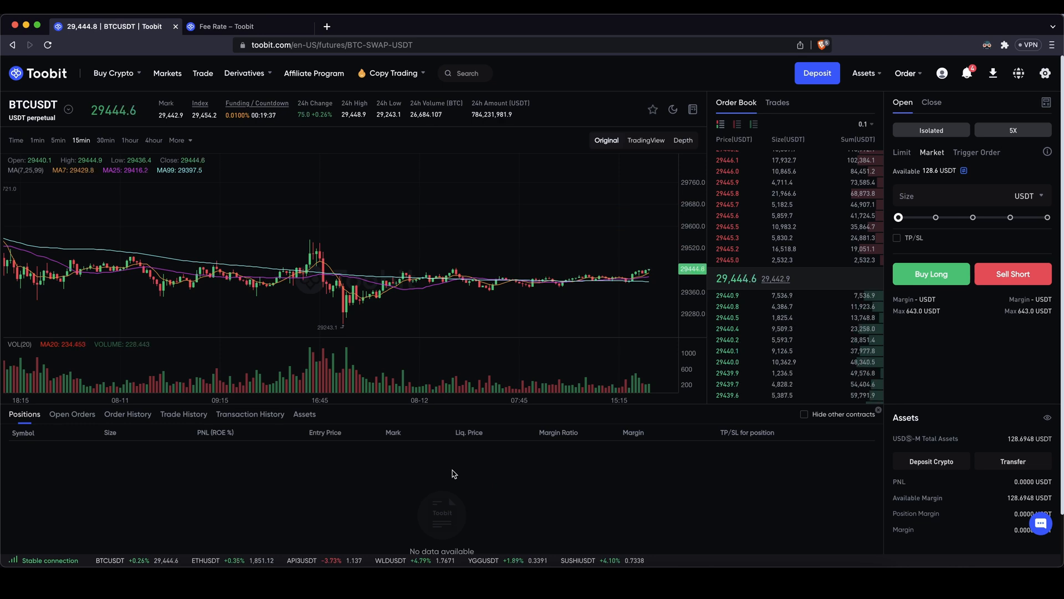
{"action": "left_click", "coordinate": [67, 109]}
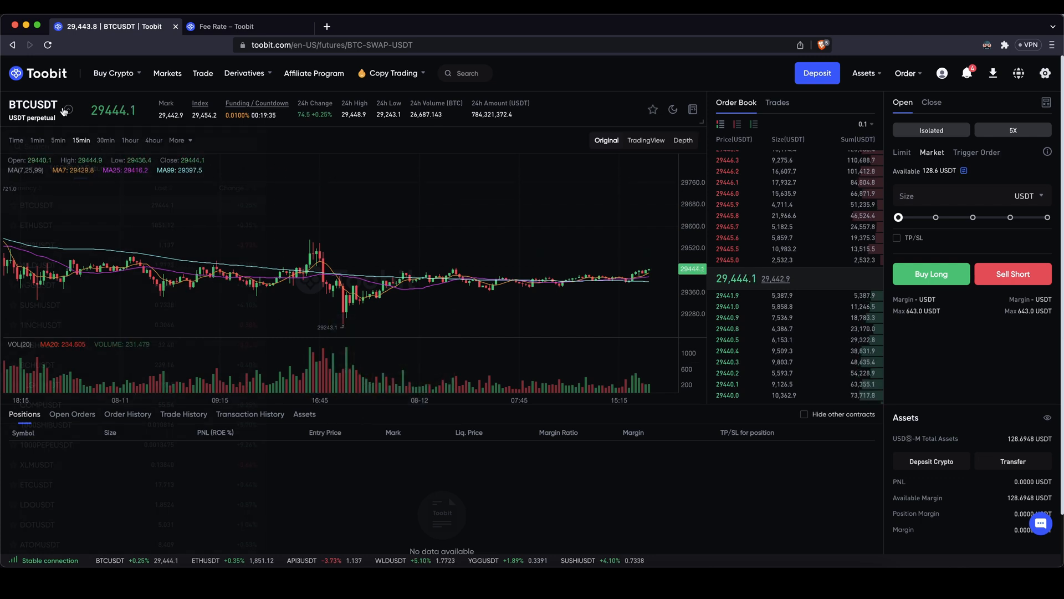
{"action": "left_click", "coordinate": [68, 110]}
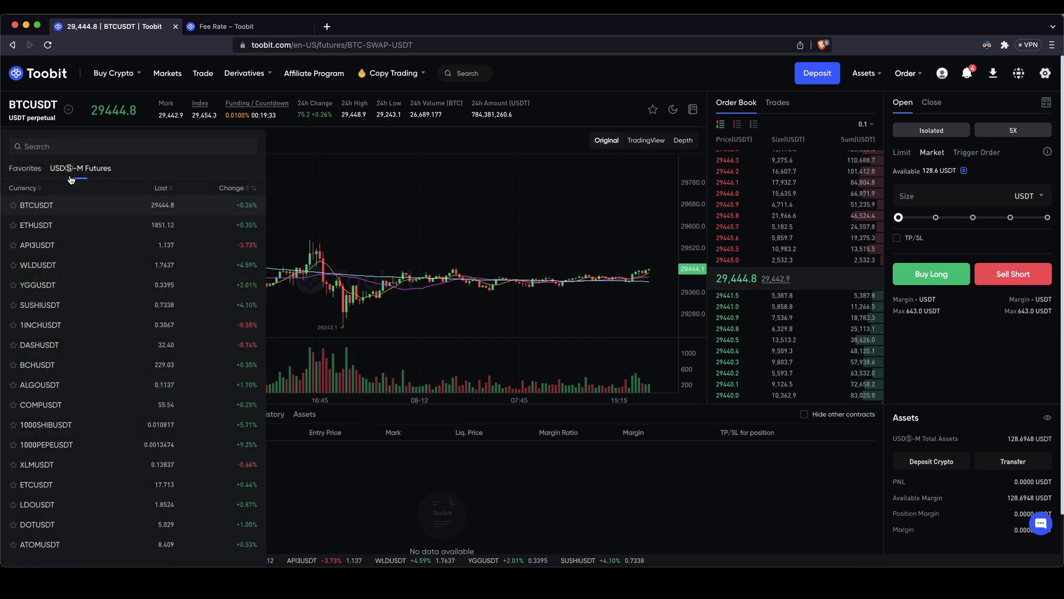
{"action": "scroll", "scroll_direction": "down", "scroll_amount": 3}
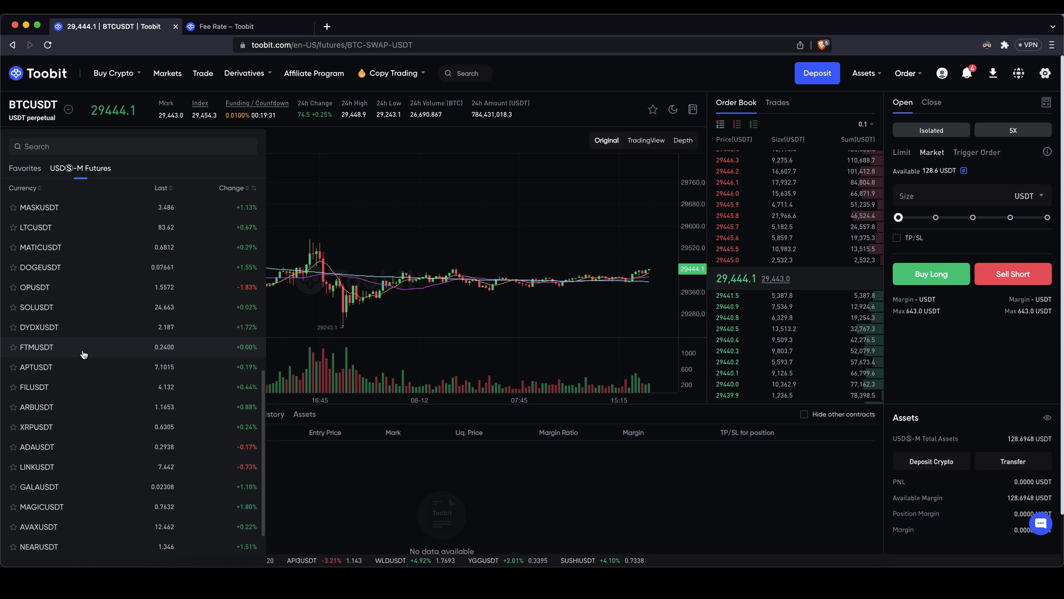
{"action": "mouse_move", "coordinate": [337, 169]}
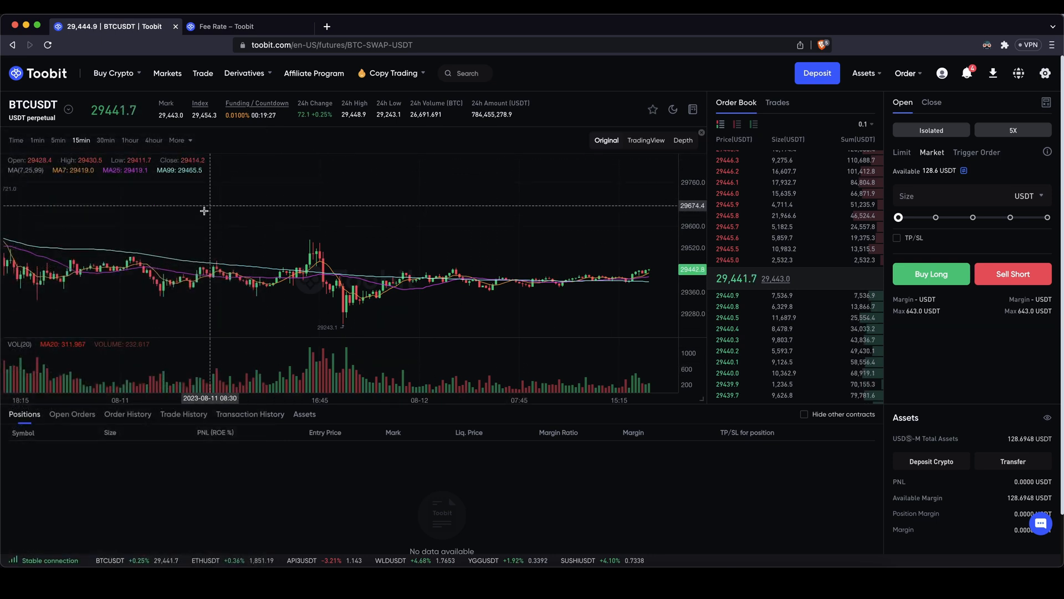
{"action": "mouse_move", "coordinate": [621, 193]}
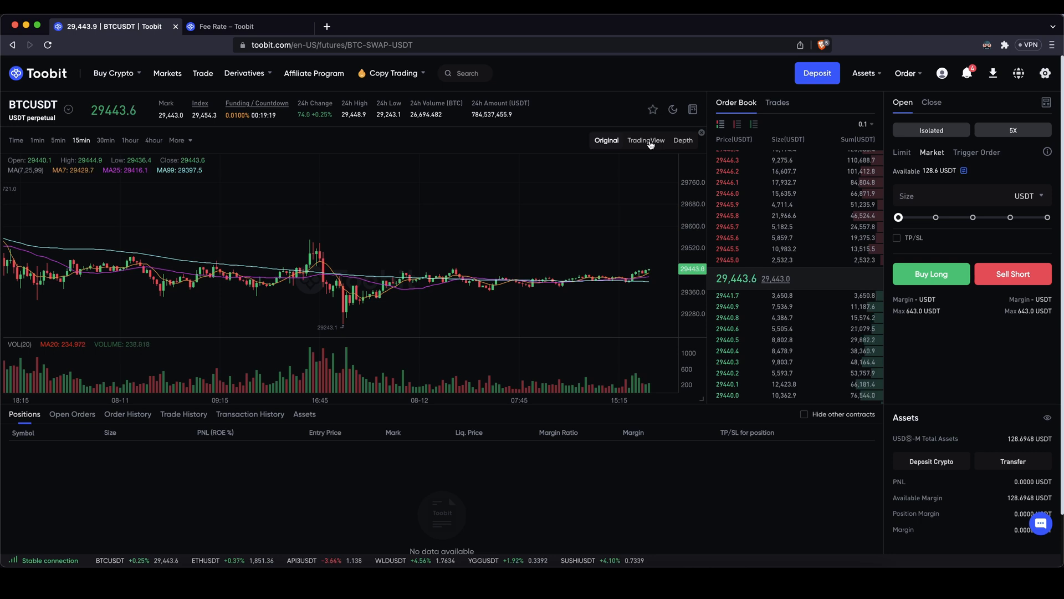
{"action": "mouse_move", "coordinate": [779, 259]}
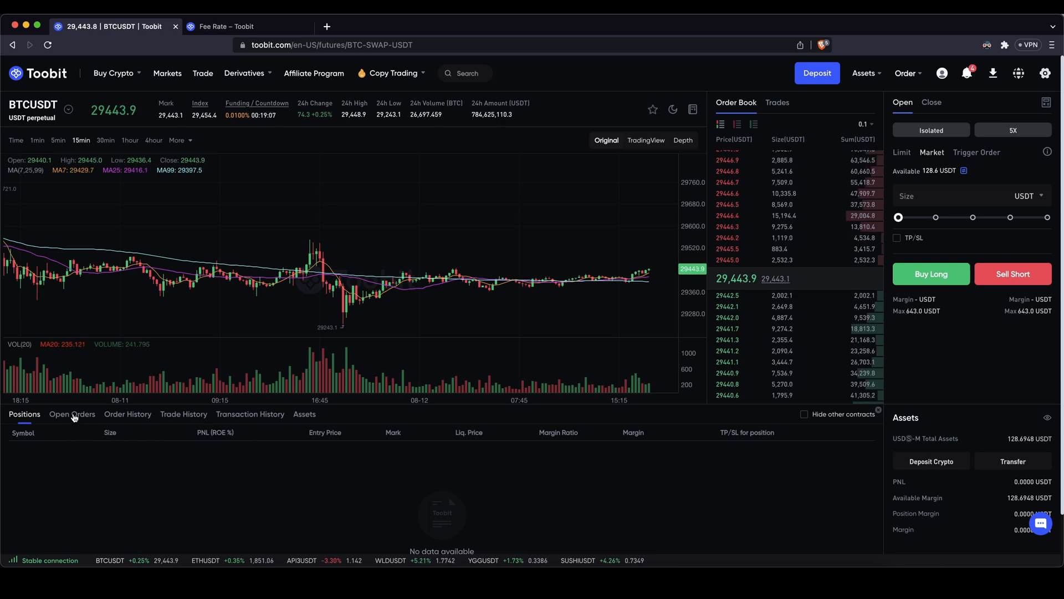
{"action": "mouse_move", "coordinate": [304, 421]}
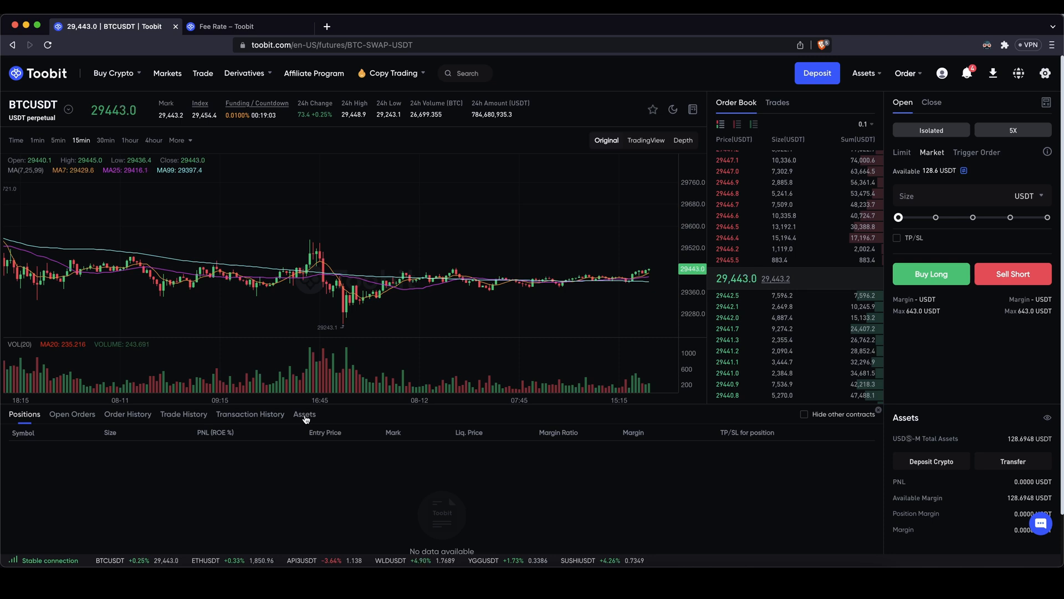
{"action": "mouse_move", "coordinate": [960, 456]}
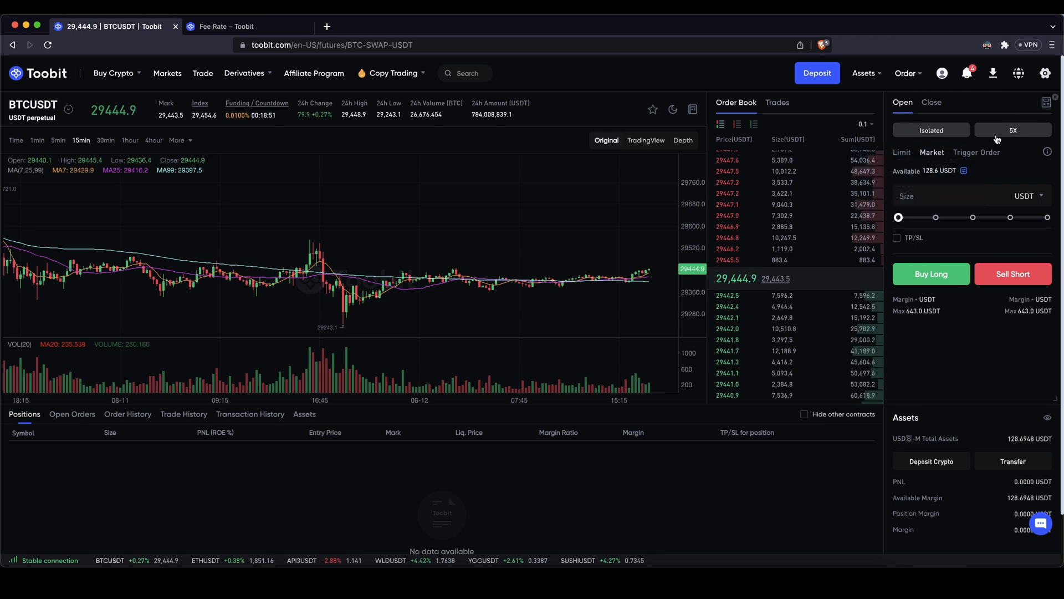
{"action": "mouse_move", "coordinate": [951, 261]}
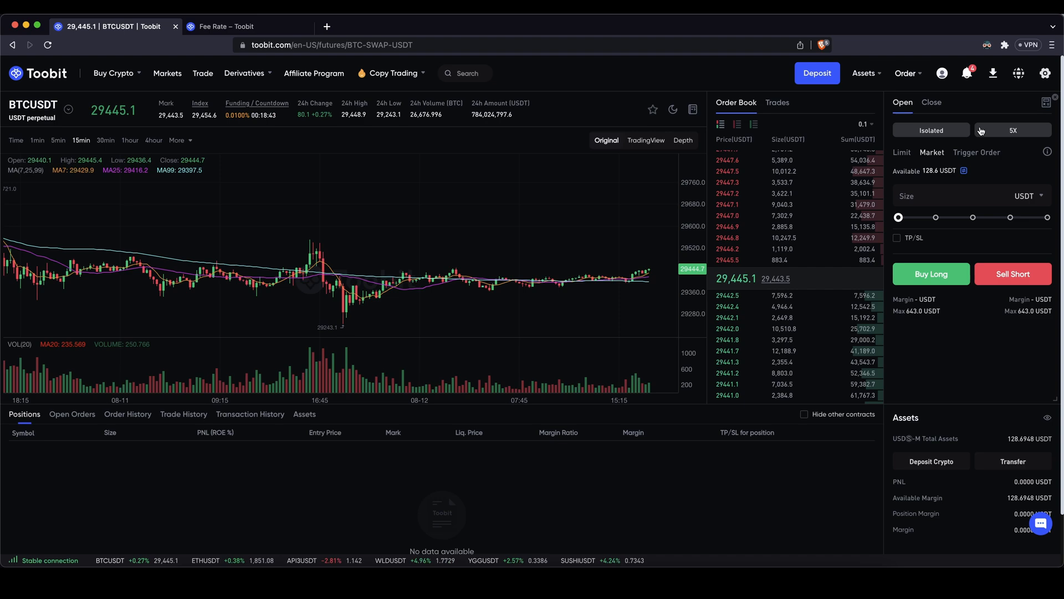
Confirm isolated margin mode for BTCUSDT and keep leverage at 5x
{"action": "left_click", "coordinate": [930, 129]}
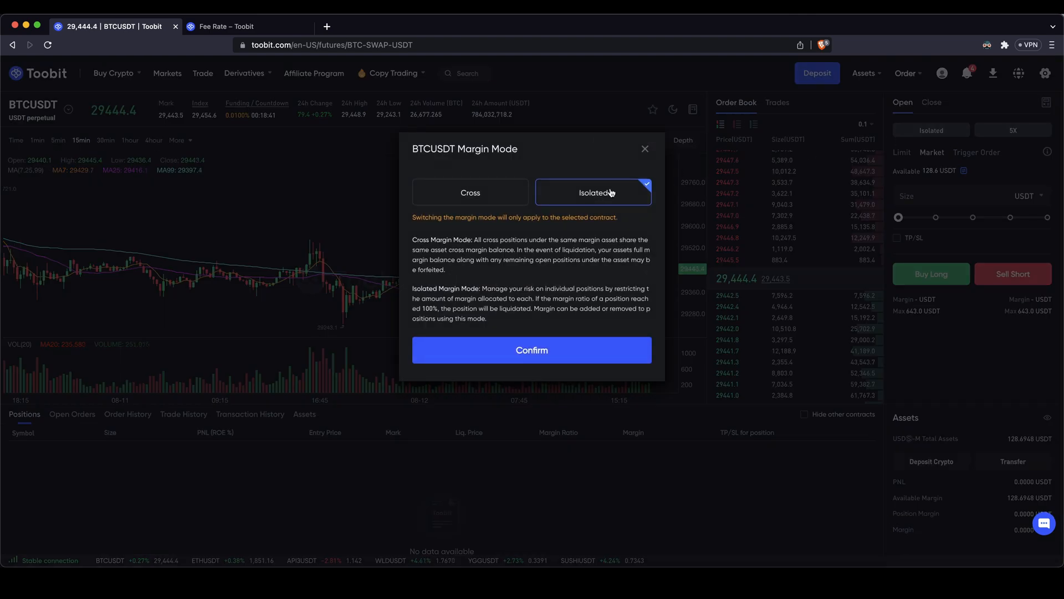
{"action": "left_click", "coordinate": [531, 349]}
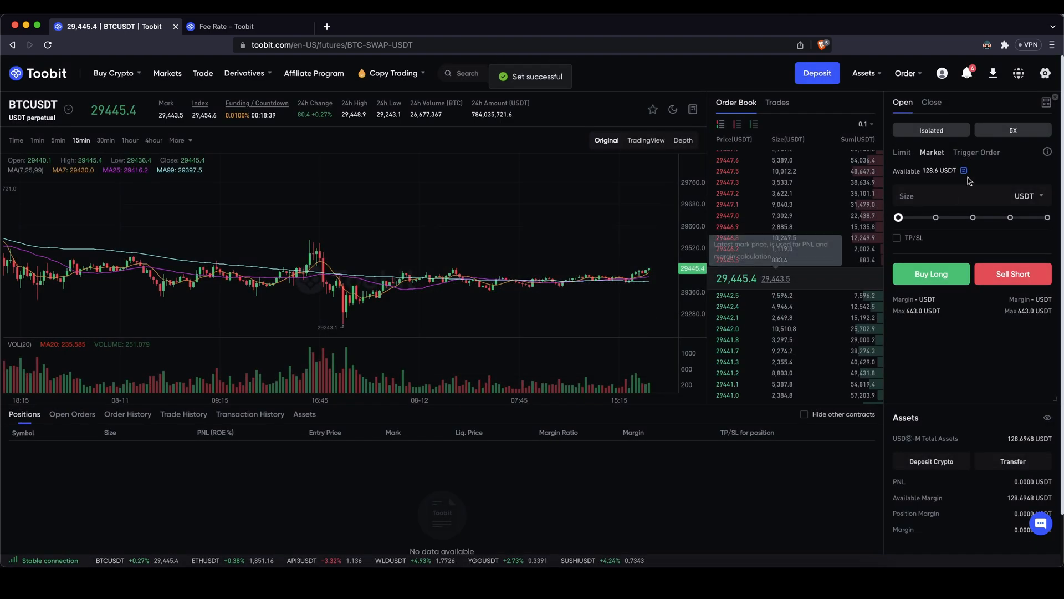
{"action": "left_click", "coordinate": [1013, 129]}
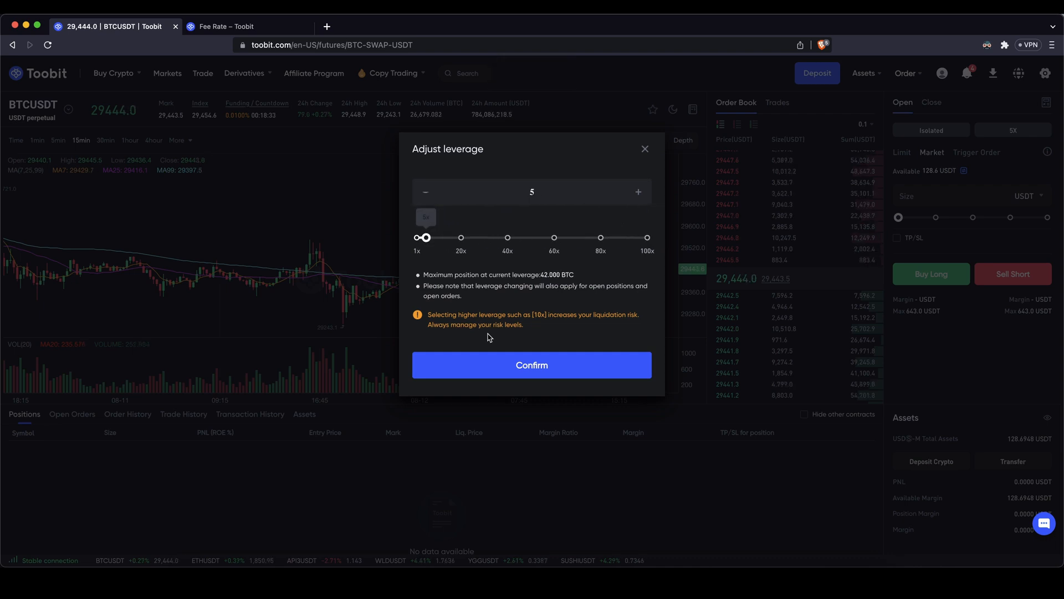
{"action": "left_click", "coordinate": [531, 365]}
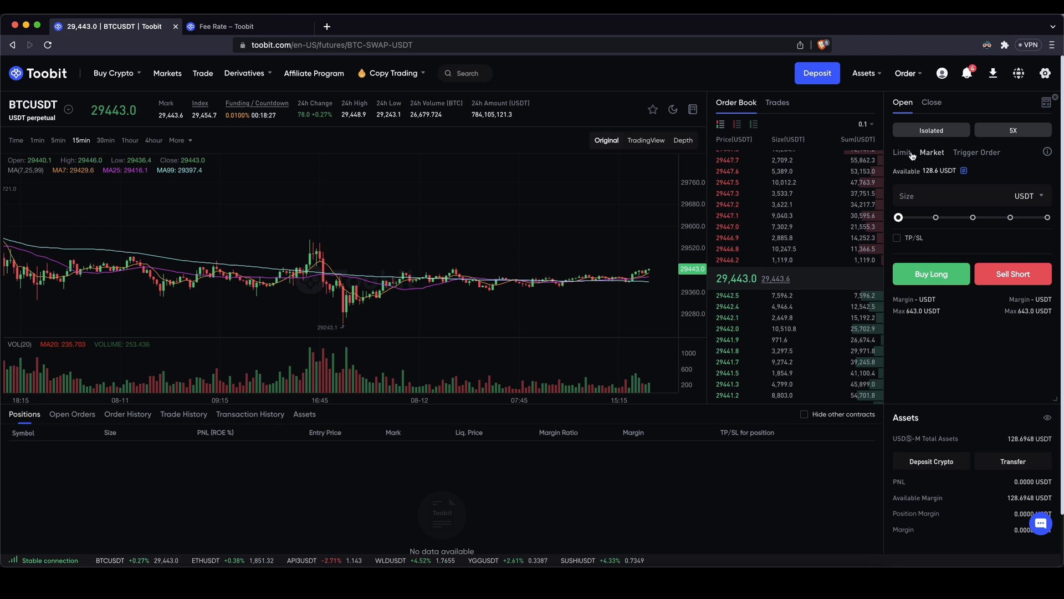
Choose a market order for BTCUSDT and begin setting its size
{"action": "left_click", "coordinate": [901, 152]}
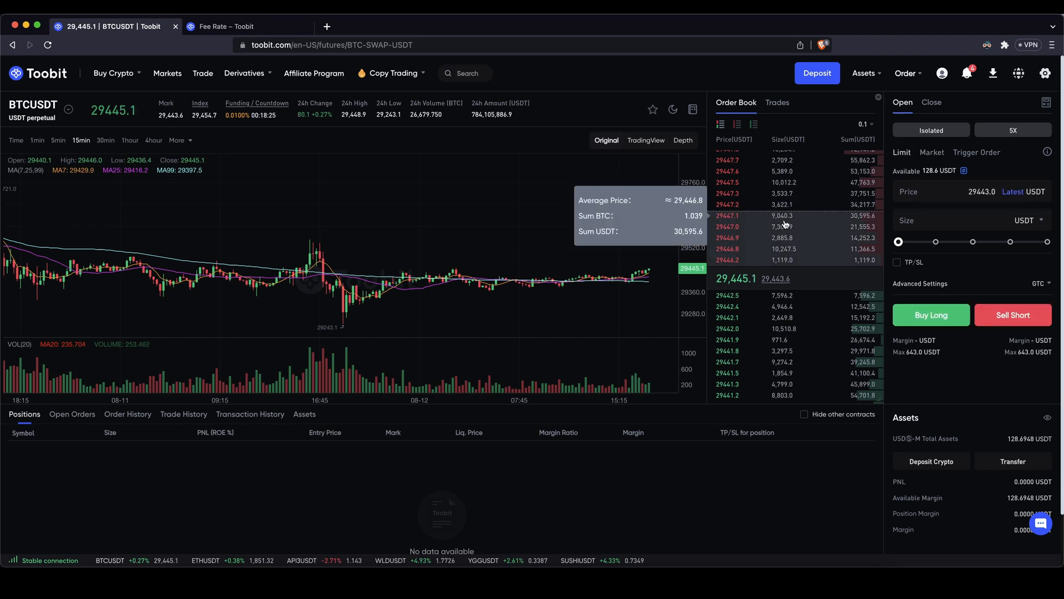
{"action": "mouse_move", "coordinate": [665, 293]}
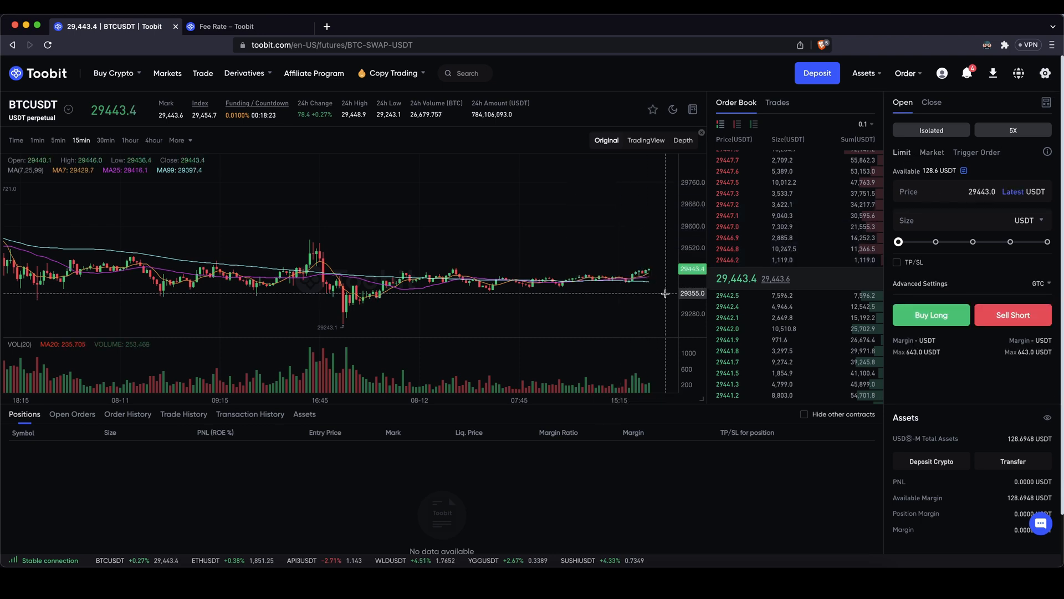
{"action": "left_click", "coordinate": [931, 152]}
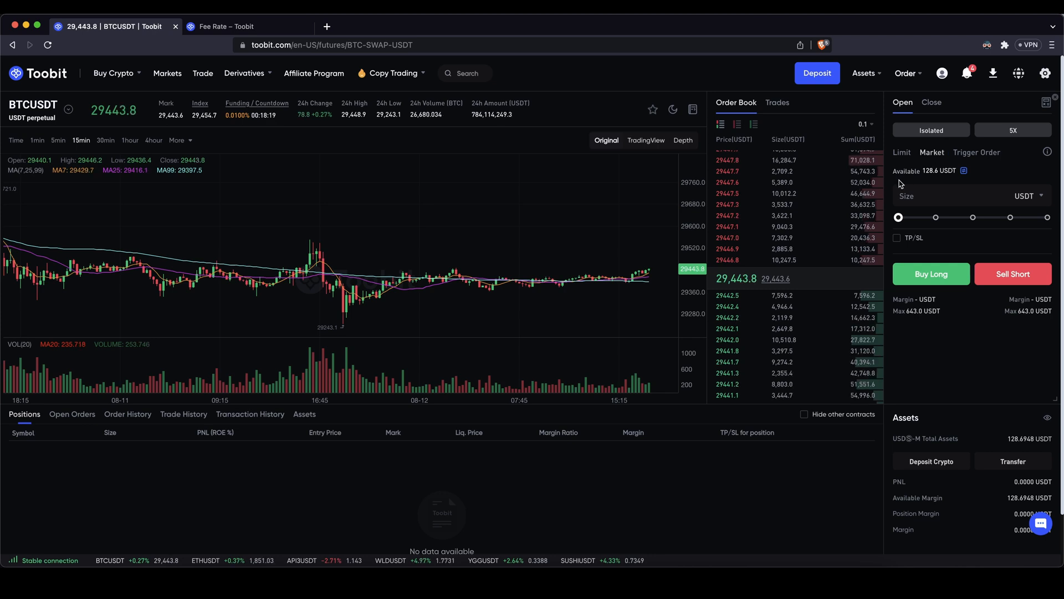
{"action": "mouse_move", "coordinate": [639, 265]}
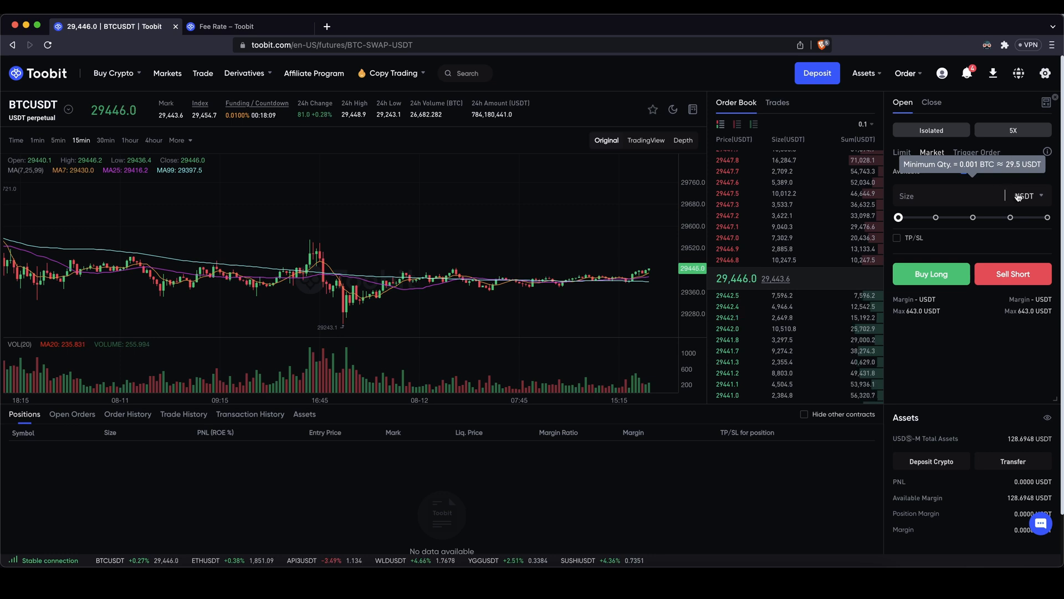
{"action": "left_click", "coordinate": [1028, 196]}
{"action": "type", "text": "100"}
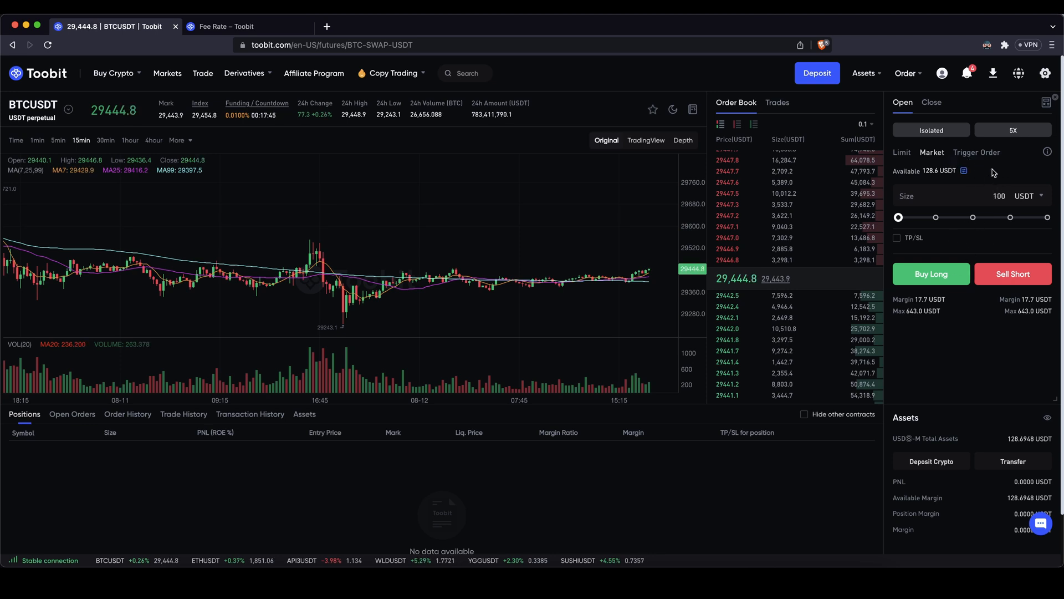
{"action": "mouse_move", "coordinate": [976, 239]}
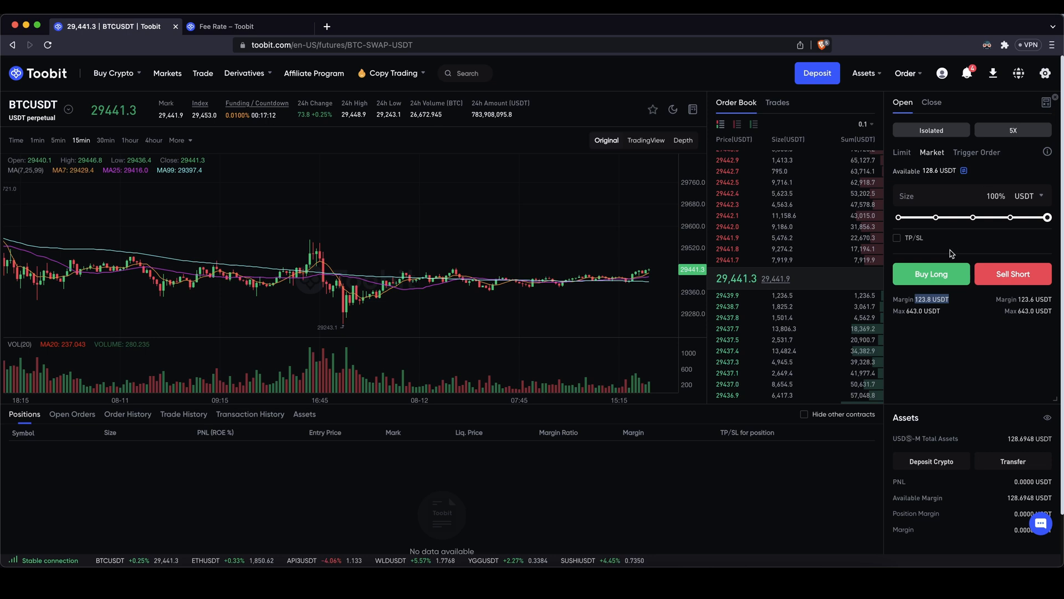
{"action": "mouse_move", "coordinate": [949, 261]}
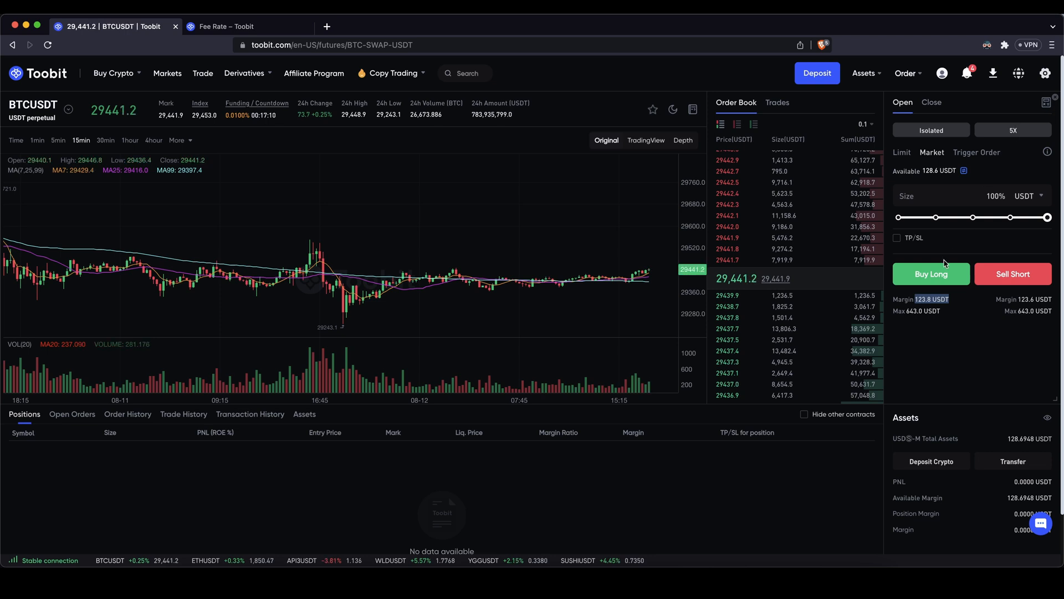
{"action": "mouse_move", "coordinate": [939, 237]}
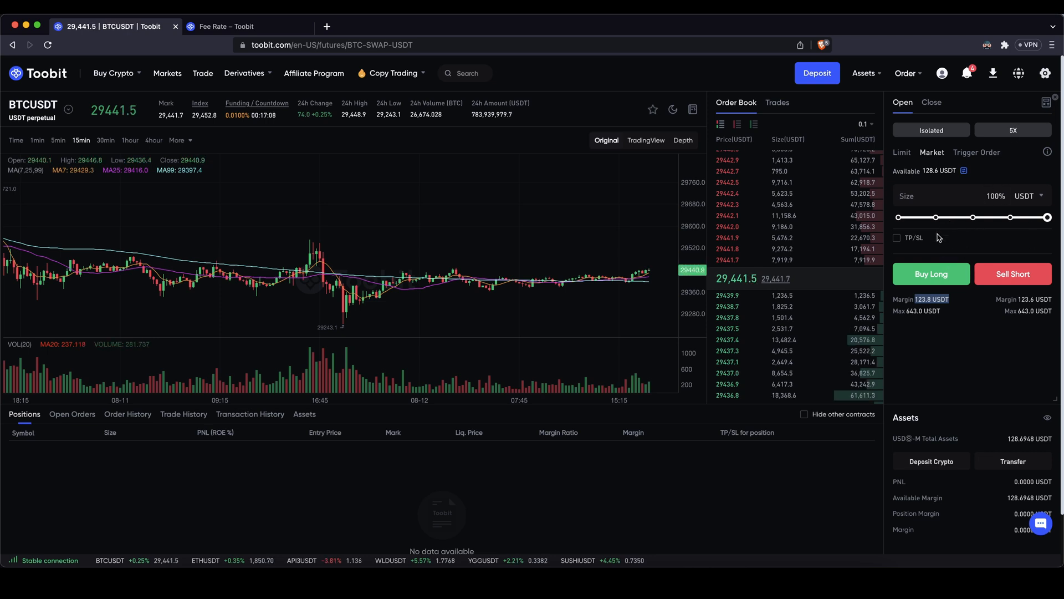
Enable TP/SL with take profit at 32000 and stop loss at 29000, both executing at market
{"action": "left_click", "coordinate": [897, 237]}
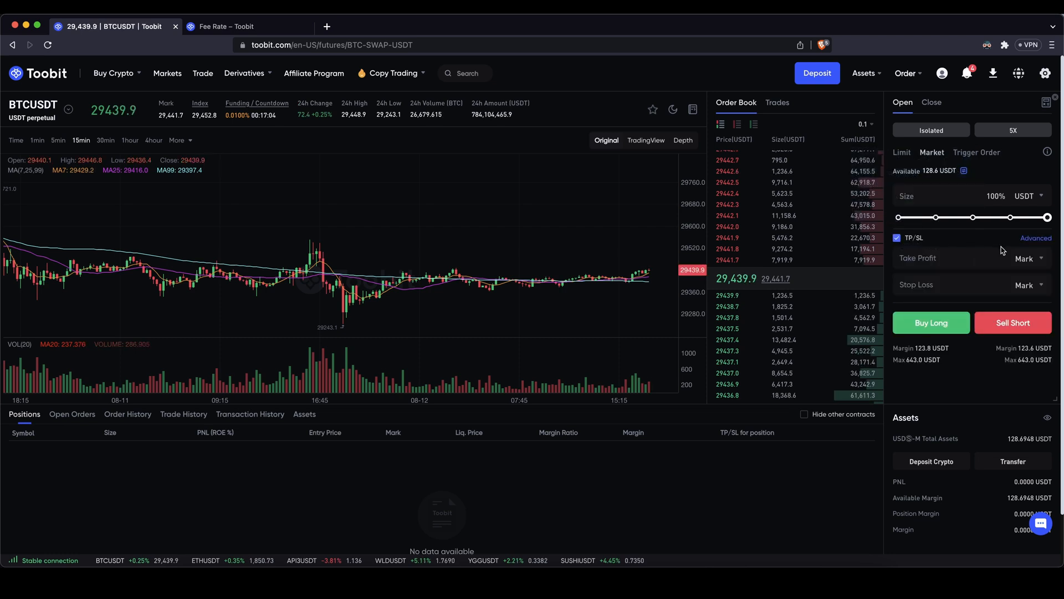
{"action": "left_click", "coordinate": [1036, 237]}
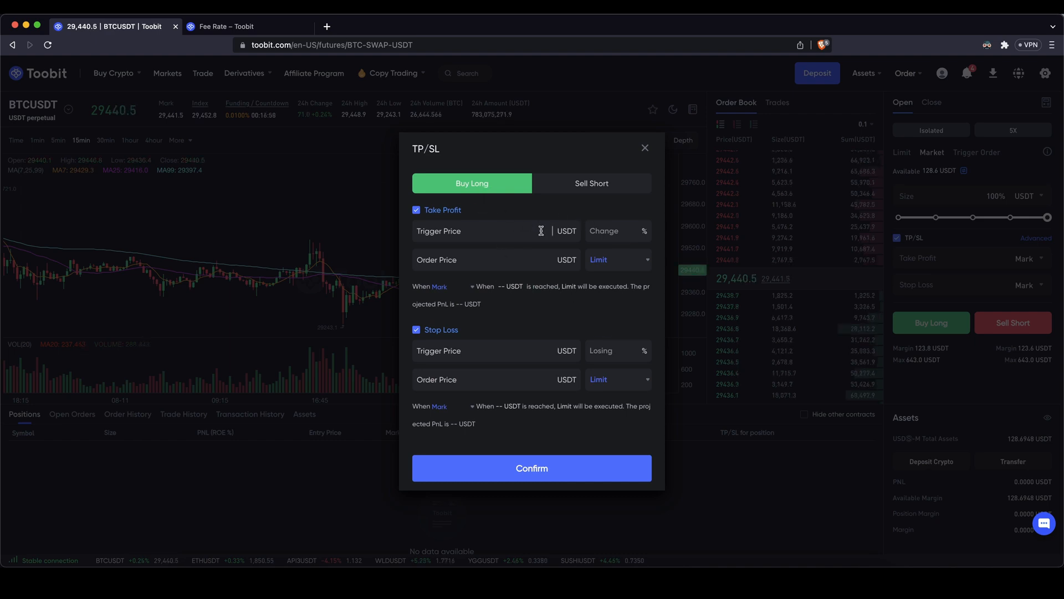
{"action": "type", "text": "32000"}
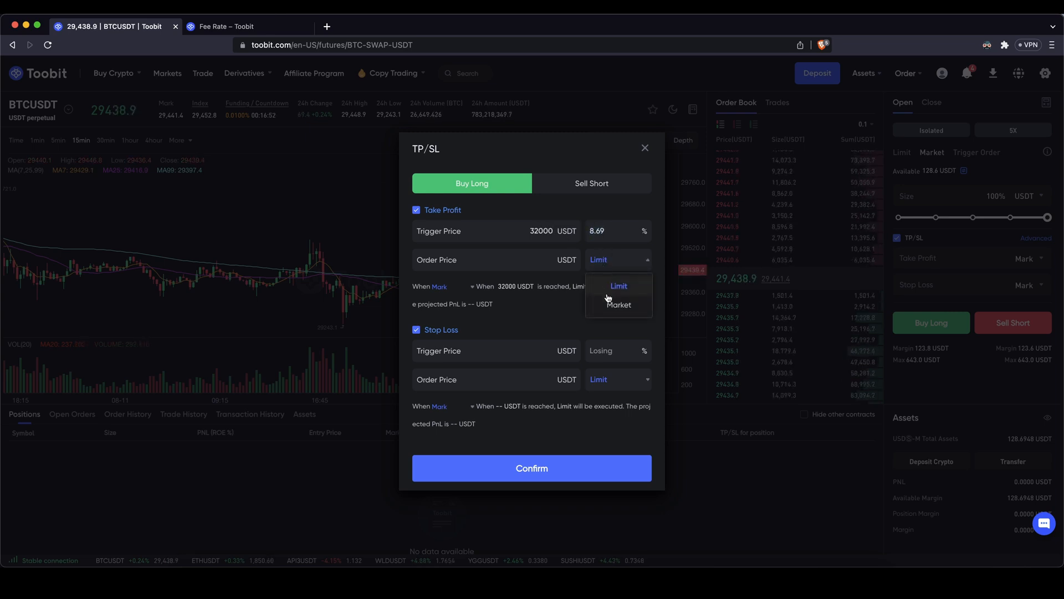
{"action": "left_click", "coordinate": [618, 304]}
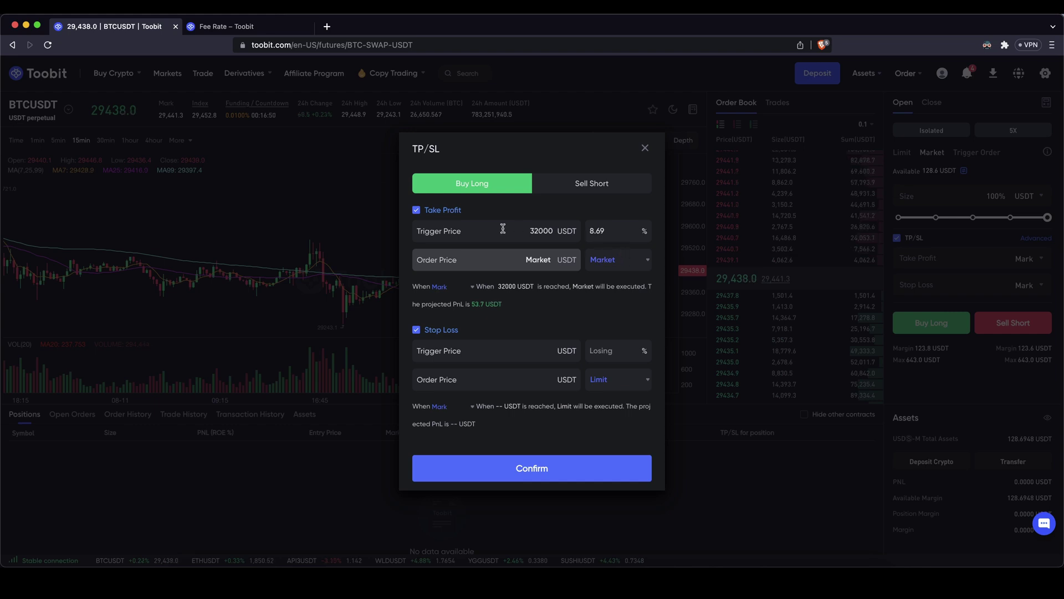
{"action": "double_click", "coordinate": [485, 304]}
{"action": "type", "text": "29000"}
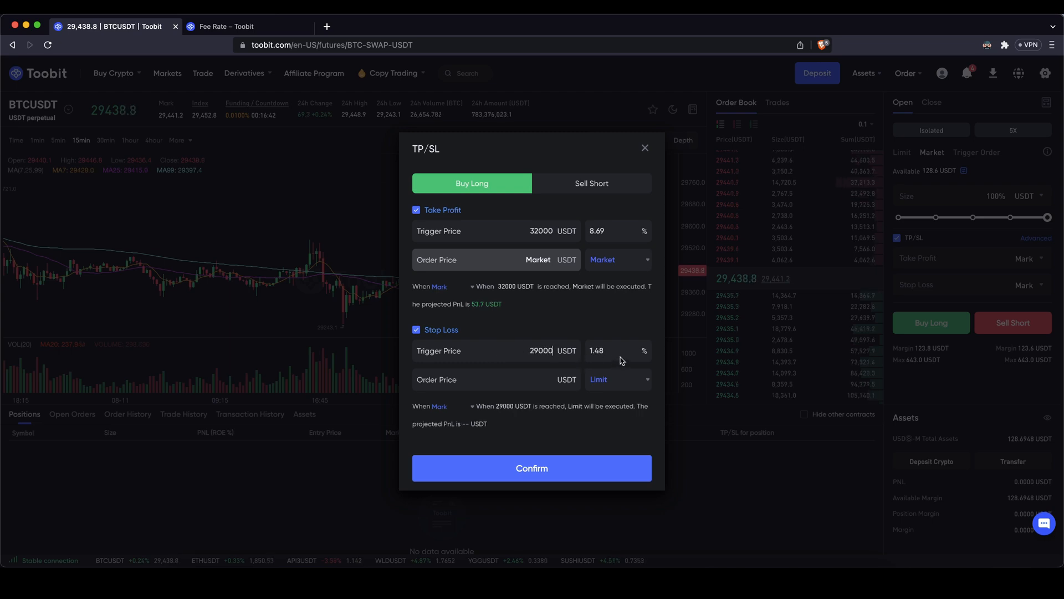
{"action": "left_click", "coordinate": [615, 379]}
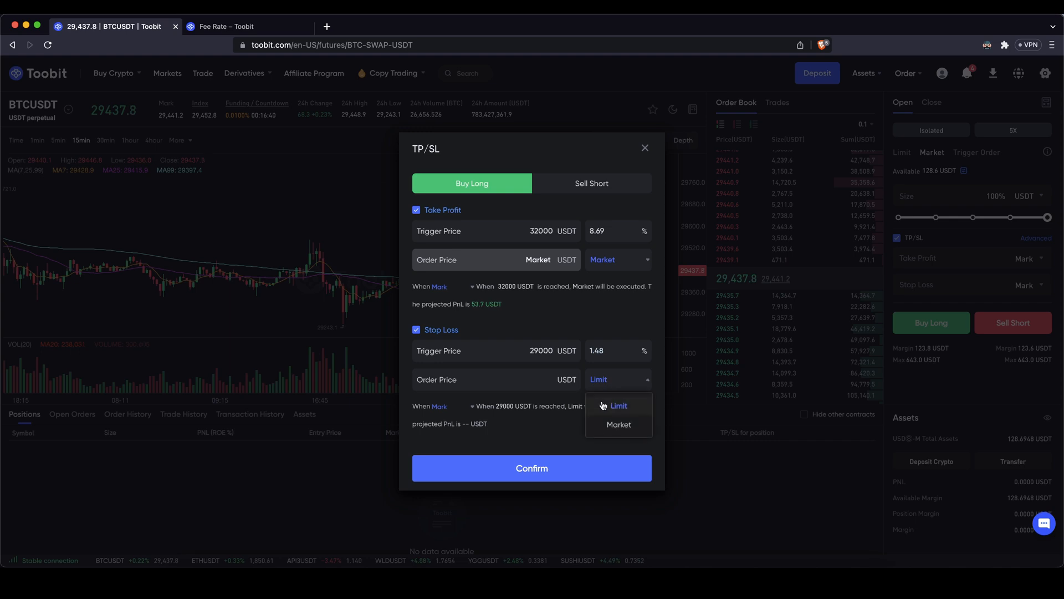
{"action": "left_click", "coordinate": [618, 424]}
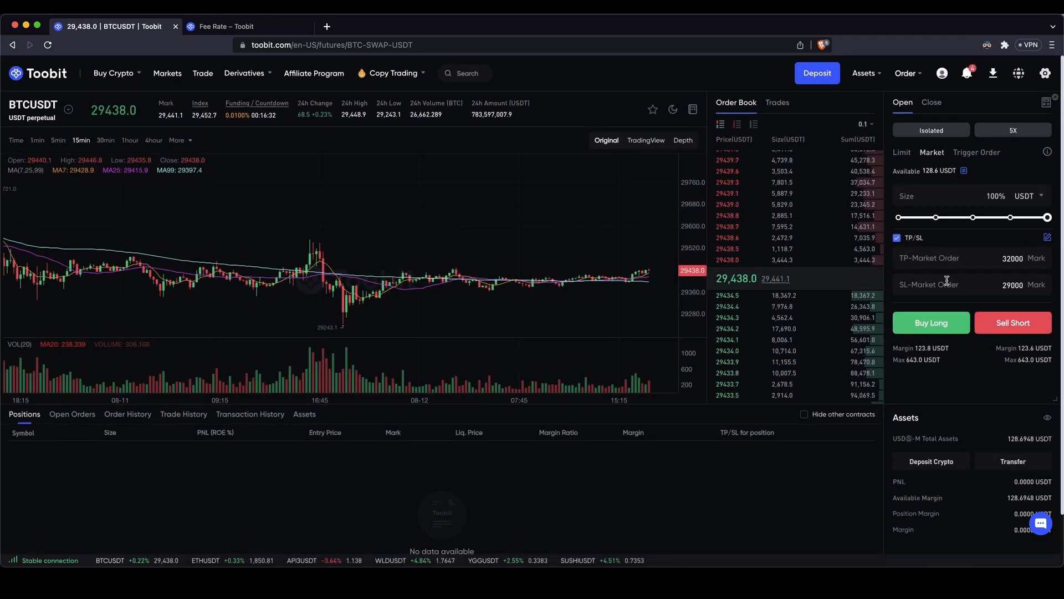
Submit Buy Long and confirm opening the 5x isolated BTCUSDT long position
{"action": "left_click", "coordinate": [930, 323]}
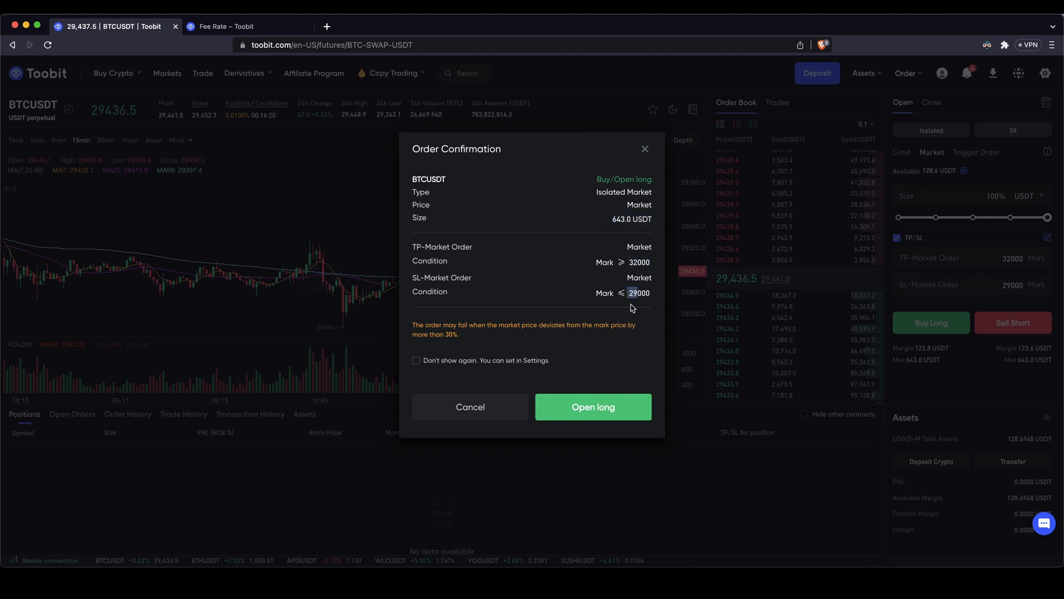
{"action": "left_click", "coordinate": [592, 407]}
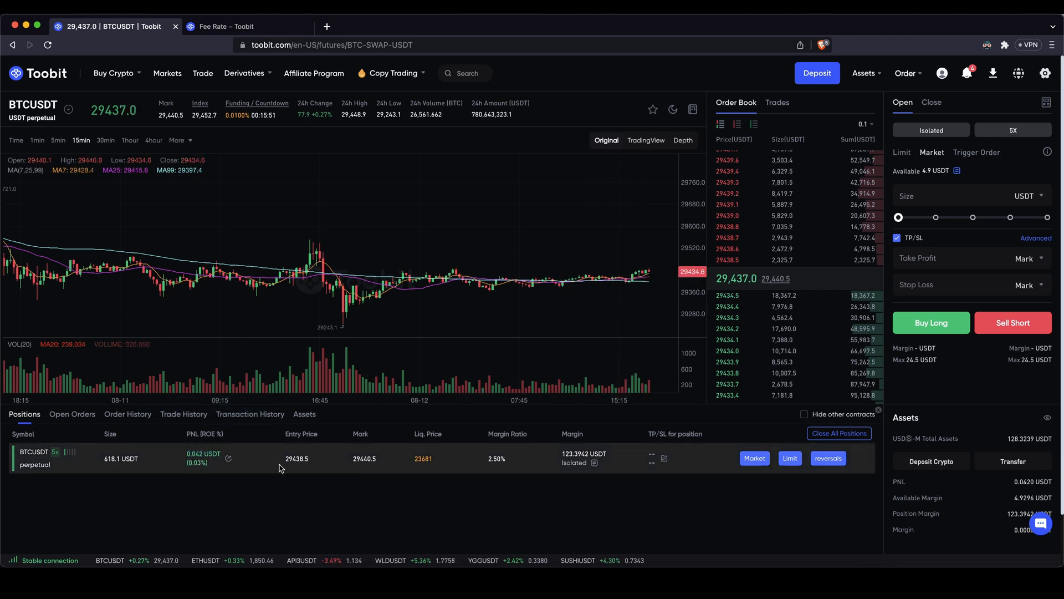
{"action": "mouse_move", "coordinate": [582, 288]}
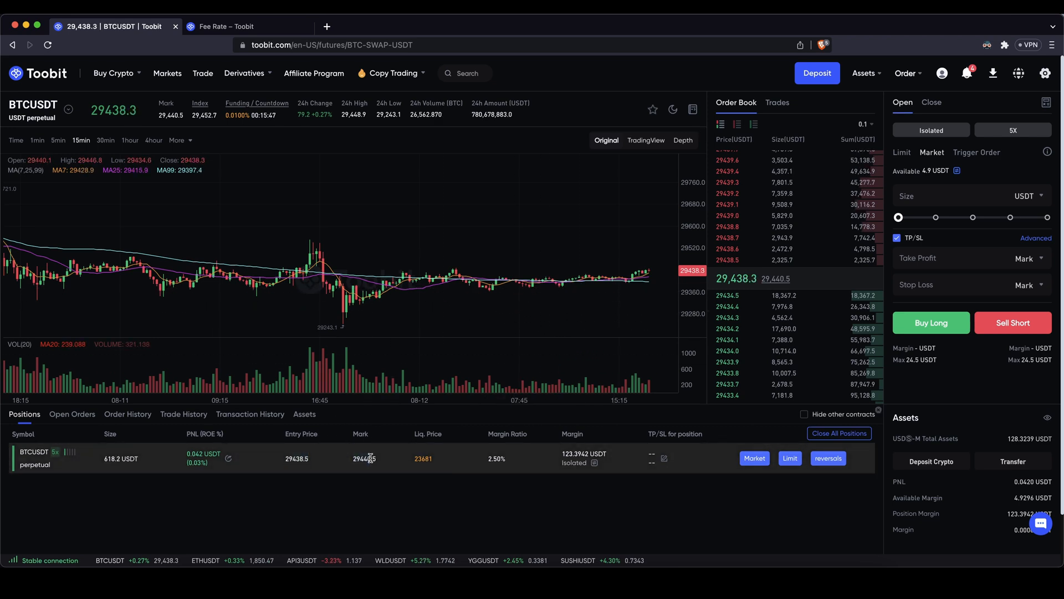
{"action": "mouse_move", "coordinate": [564, 316]}
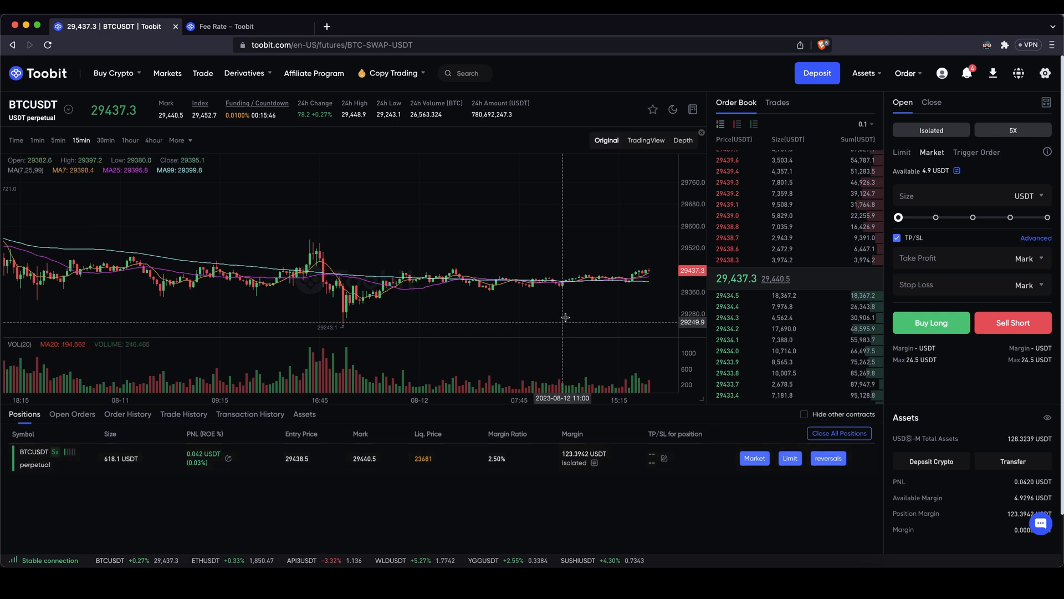
{"action": "mouse_move", "coordinate": [616, 273]}
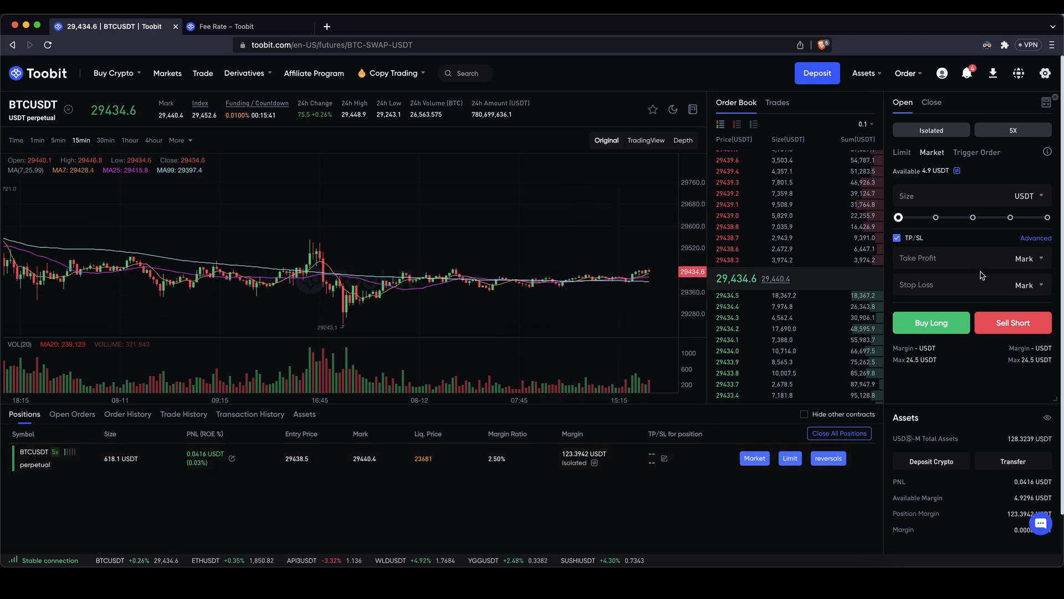
{"action": "mouse_move", "coordinate": [596, 286]}
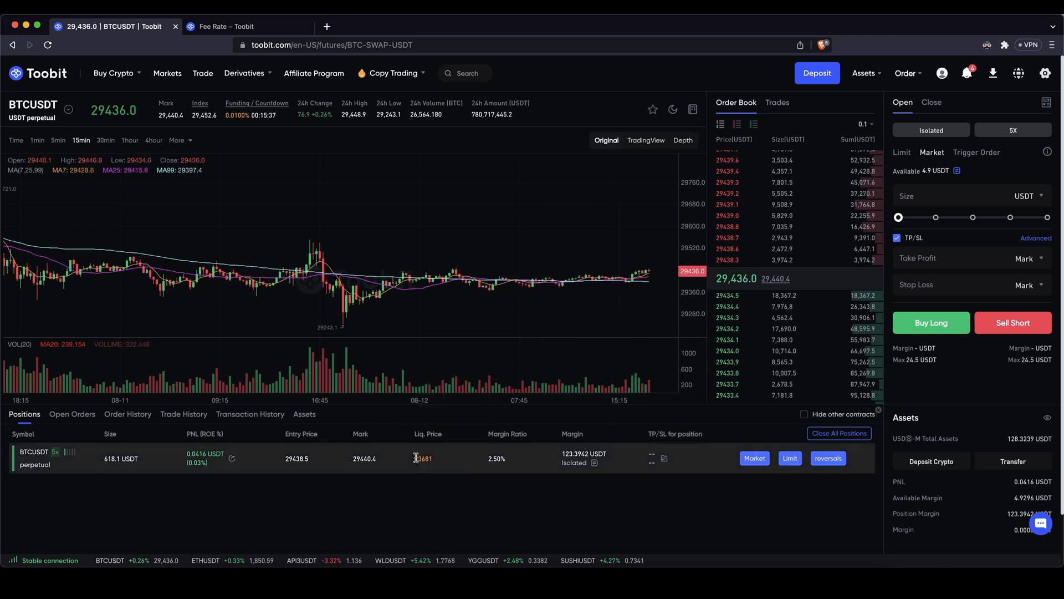
{"action": "mouse_move", "coordinate": [577, 316]}
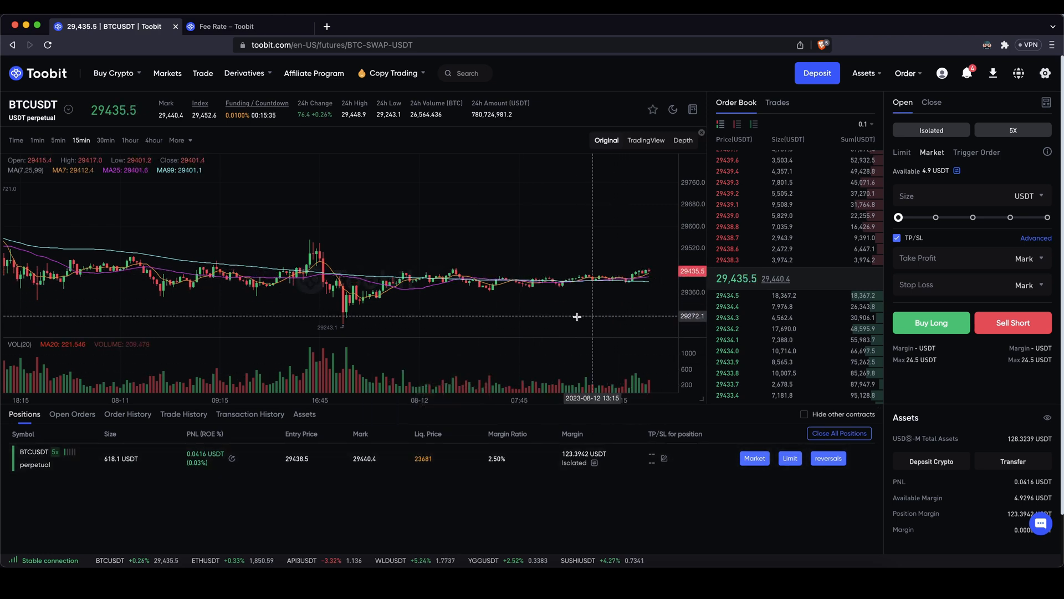
{"action": "mouse_move", "coordinate": [543, 443]}
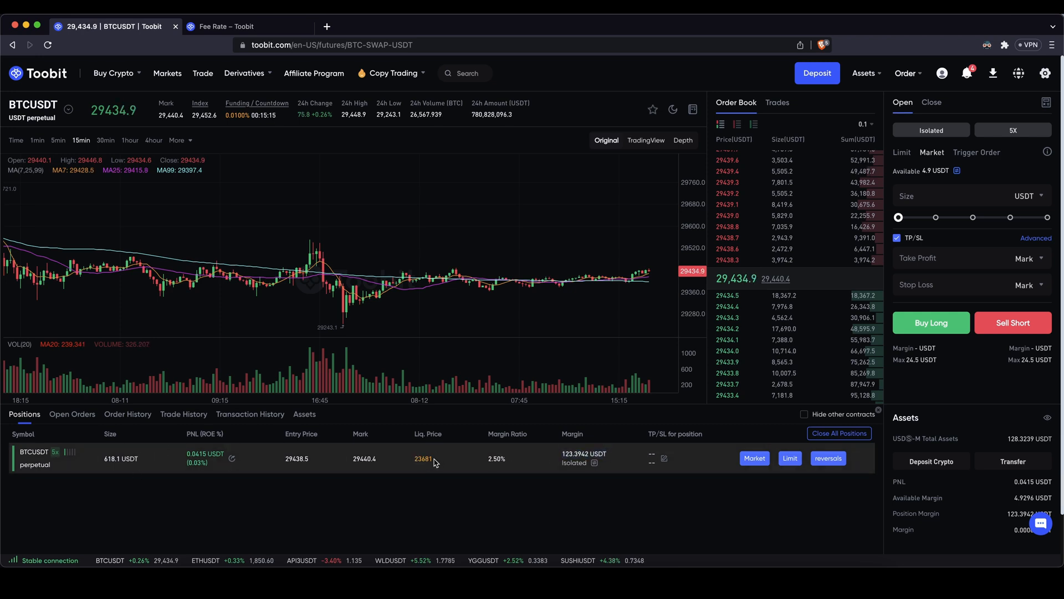
{"action": "mouse_move", "coordinate": [646, 275]}
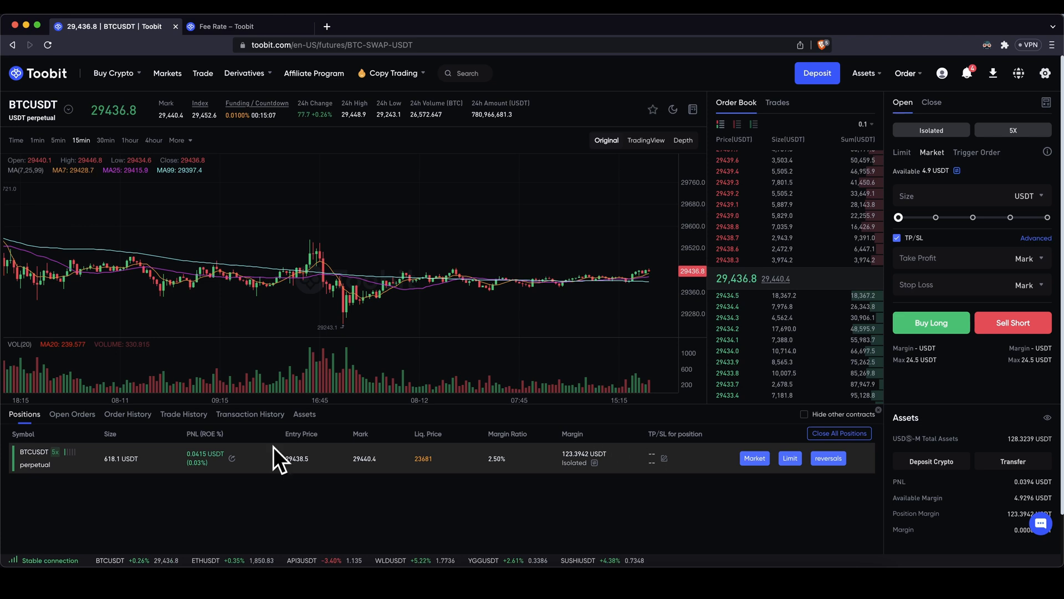
Revoke all pending TP/SL orders from Open Orders and return to the positions list
{"action": "left_click", "coordinate": [72, 414]}
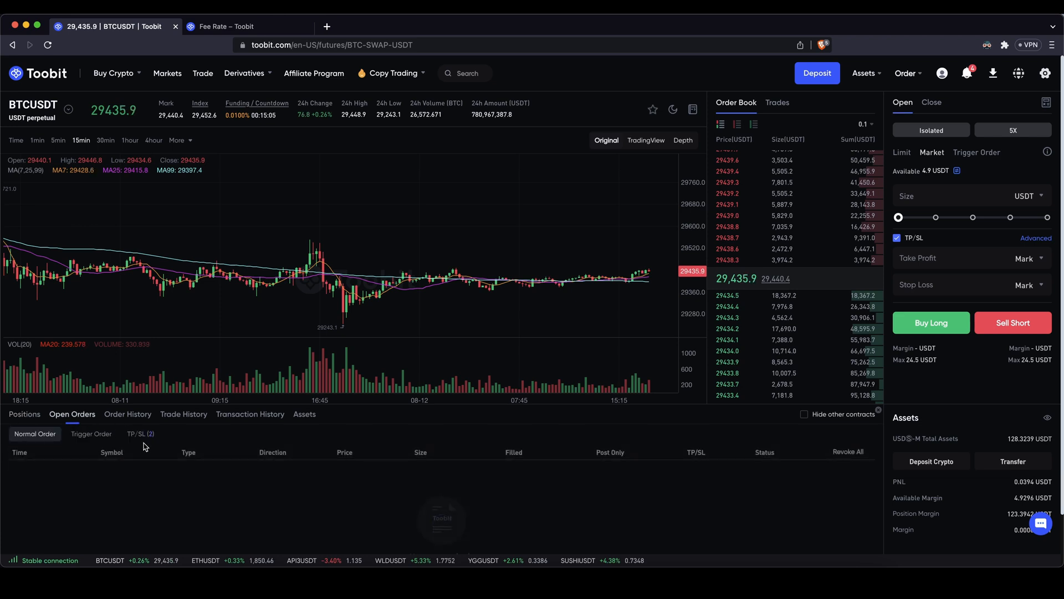
{"action": "left_click", "coordinate": [140, 434]}
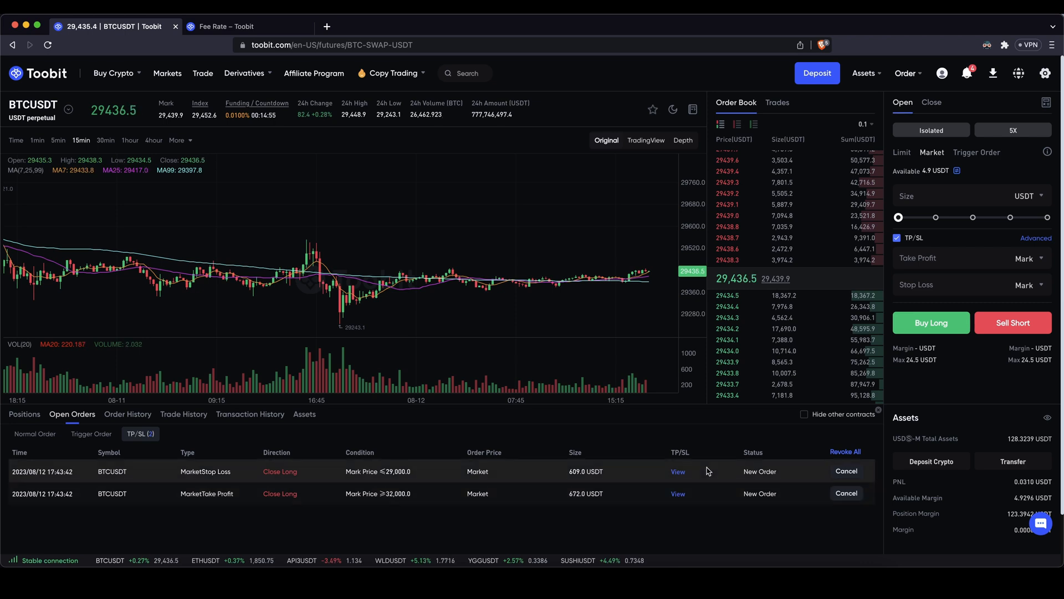
{"action": "left_click", "coordinate": [844, 451]}
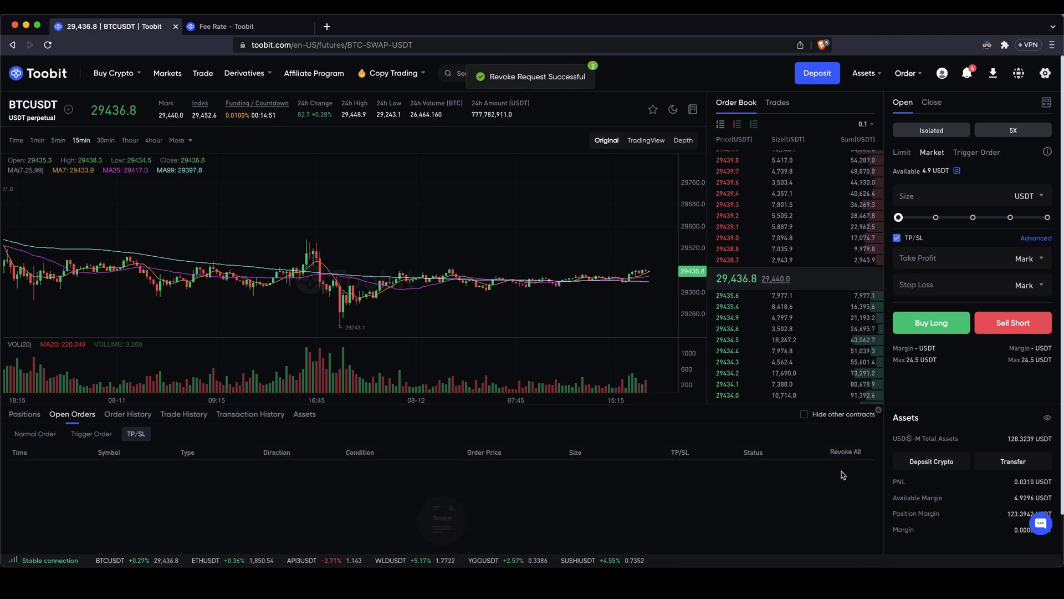
{"action": "left_click", "coordinate": [23, 414]}
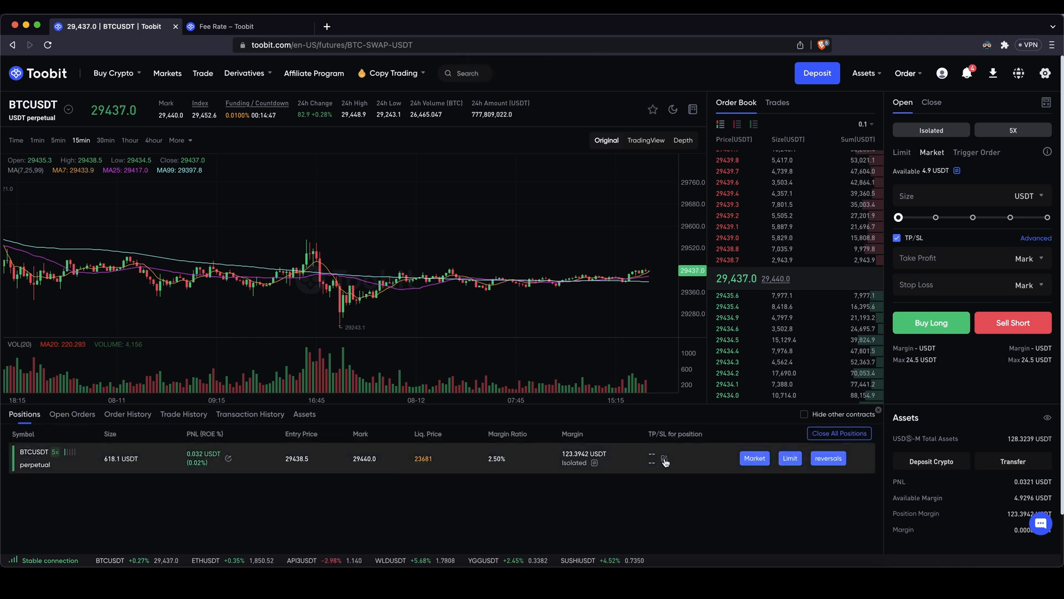
{"action": "mouse_move", "coordinate": [918, 239]}
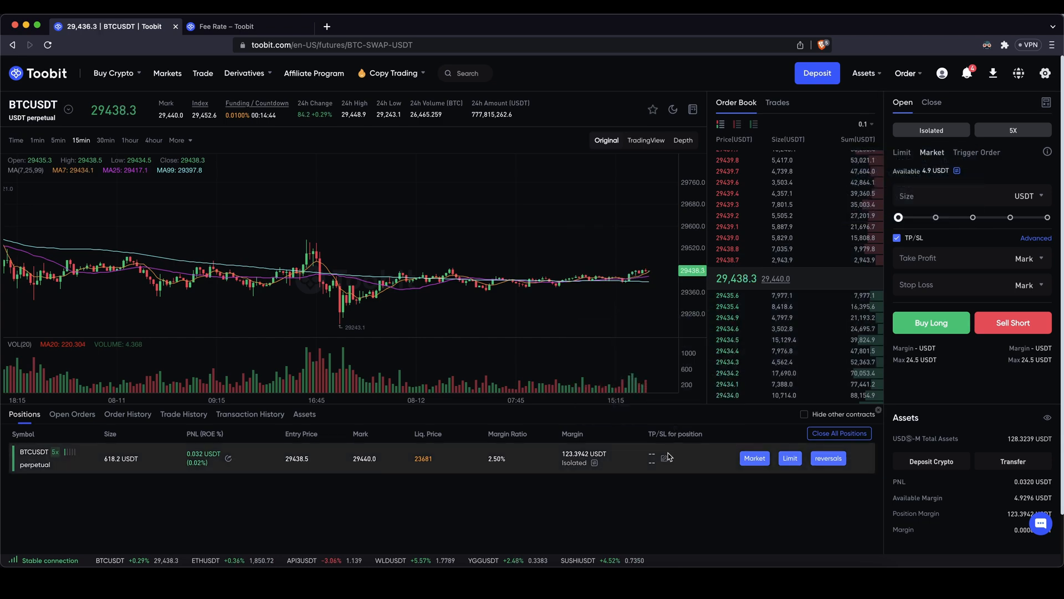
Edit the position's TP/SL to take profit 31000 and stop loss 29100 and confirm
{"action": "left_click", "coordinate": [663, 462]}
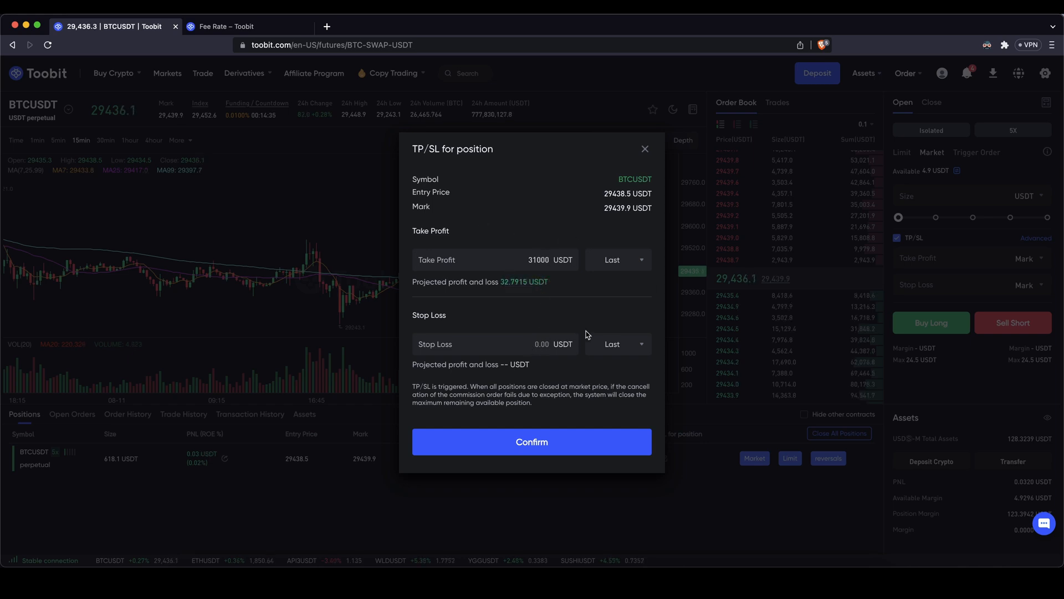
{"action": "type", "text": "29100"}
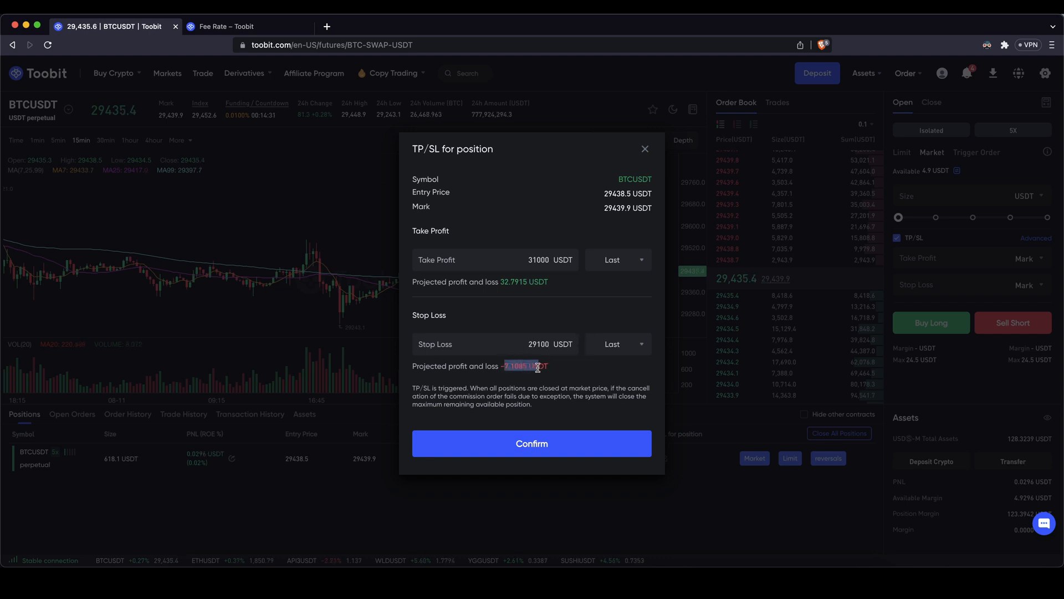
{"action": "left_click", "coordinate": [531, 444]}
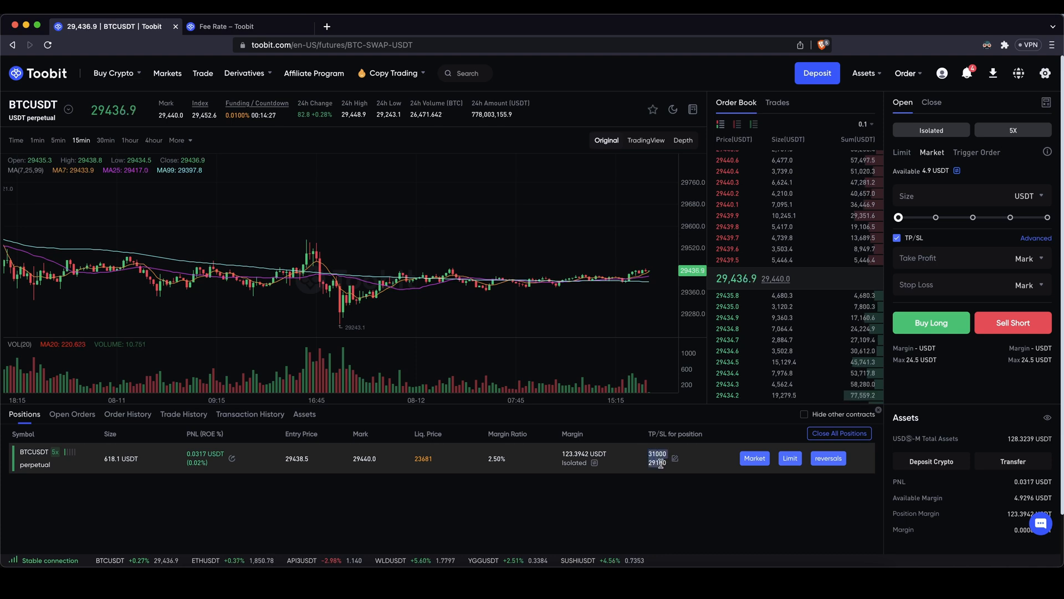
Verify the new TP/SL orders under Open Orders, then review the position's TP/SL settings unchanged
{"action": "left_click", "coordinate": [72, 413]}
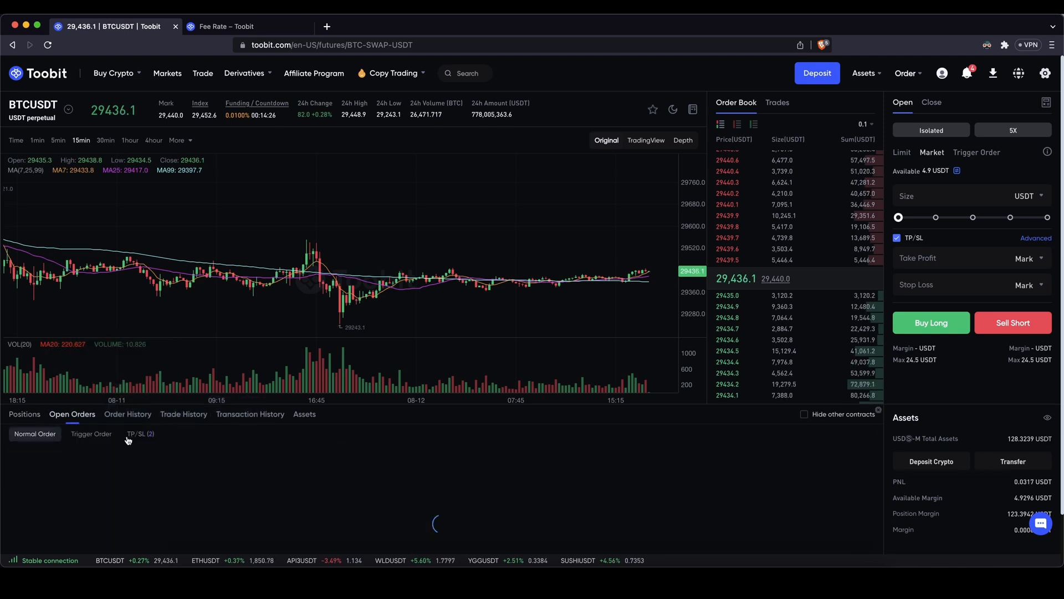
{"action": "left_click", "coordinate": [140, 433]}
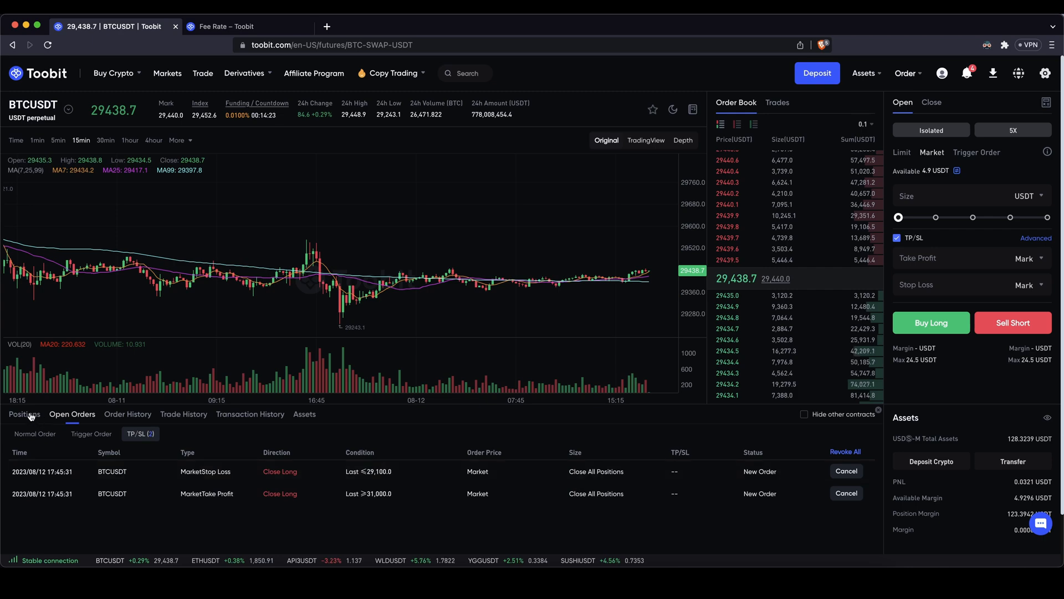
{"action": "left_click", "coordinate": [24, 413]}
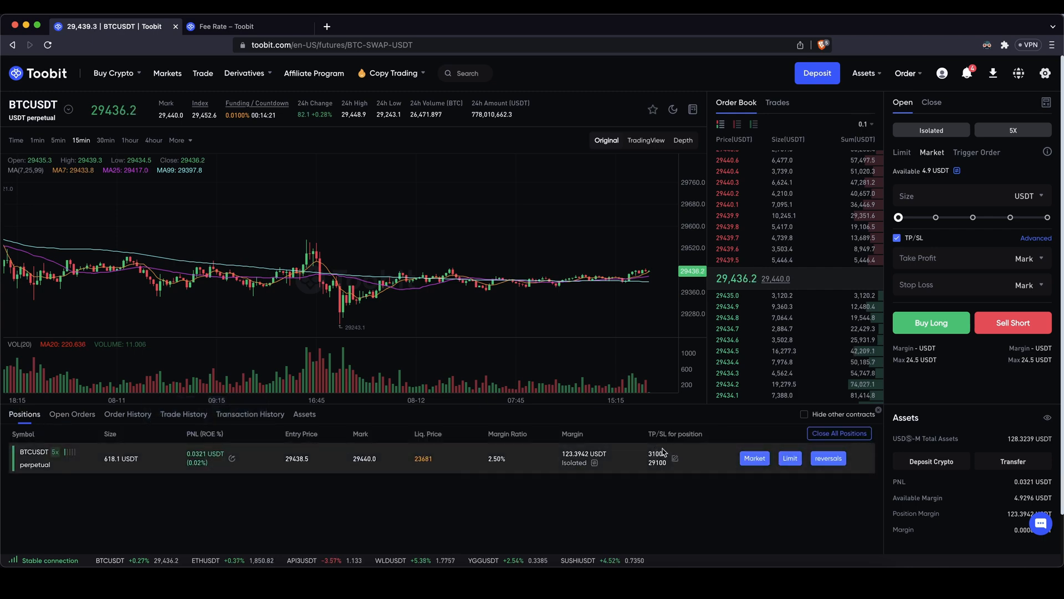
{"action": "left_click", "coordinate": [673, 458]}
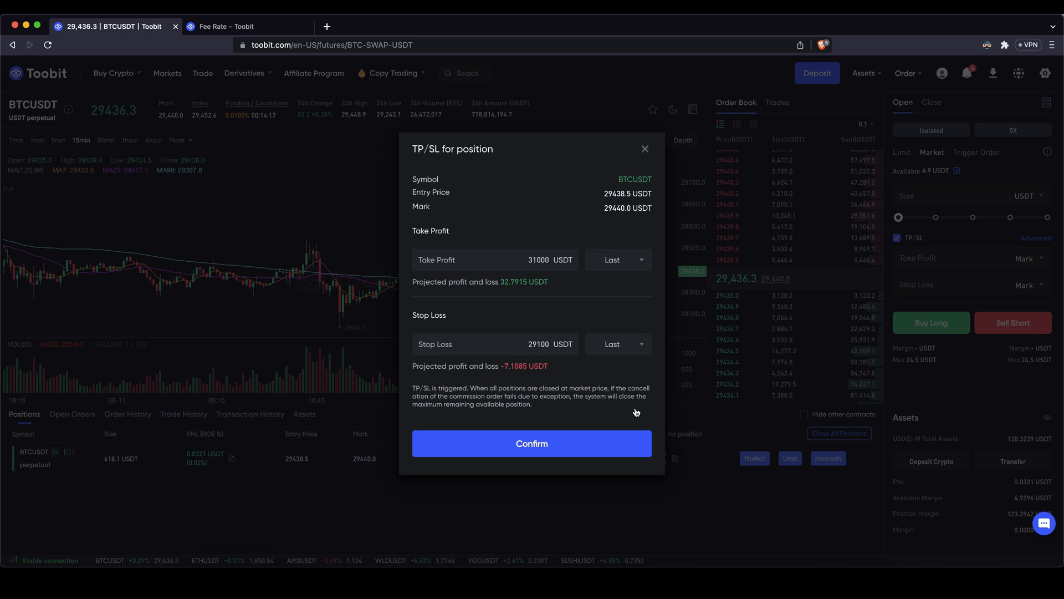
{"action": "left_click", "coordinate": [531, 443]}
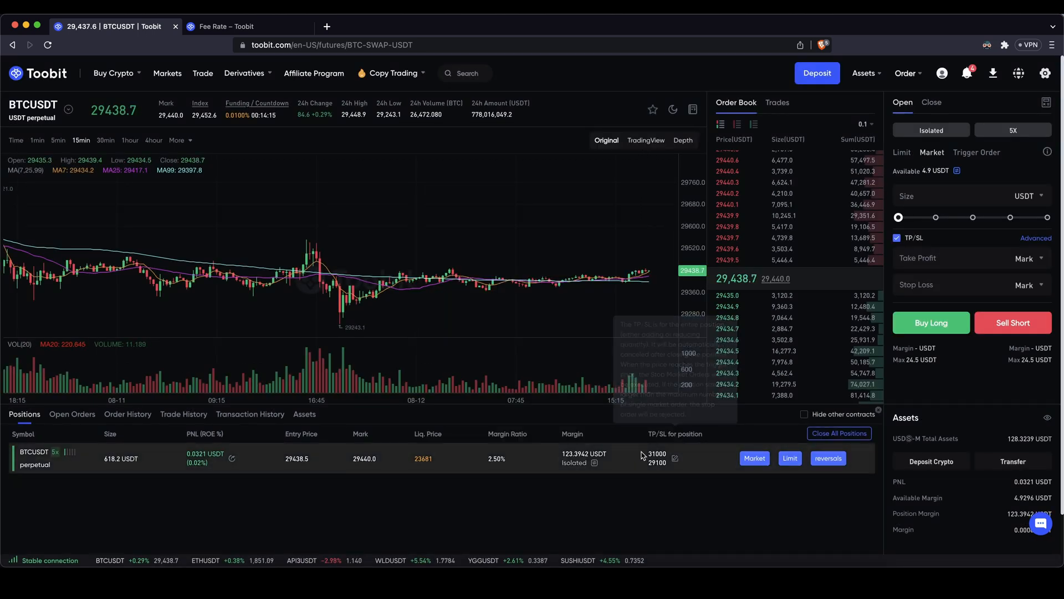
{"action": "mouse_move", "coordinate": [665, 458]}
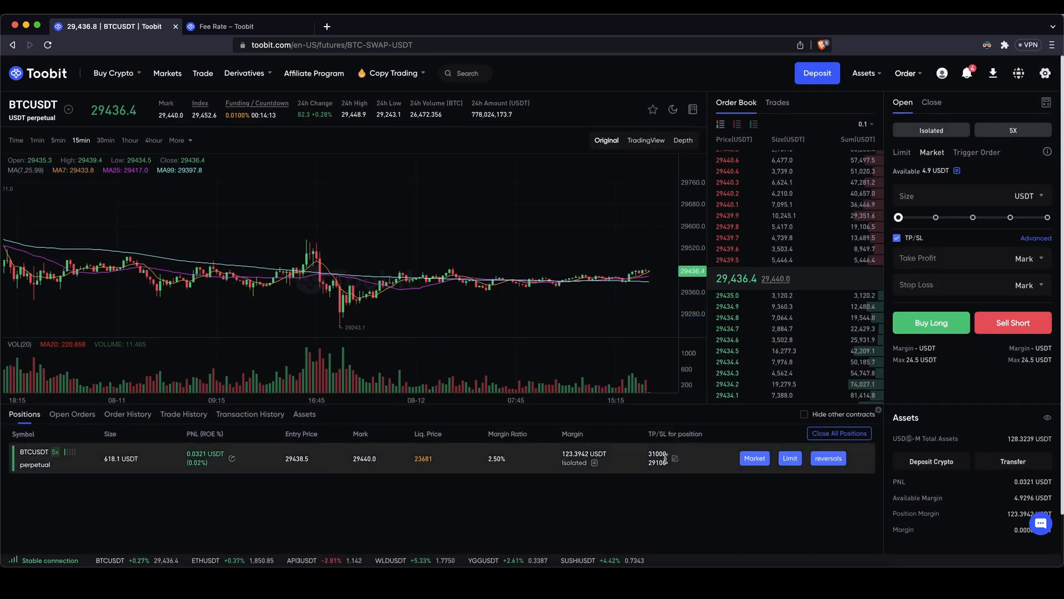
{"action": "mouse_move", "coordinate": [676, 433]}
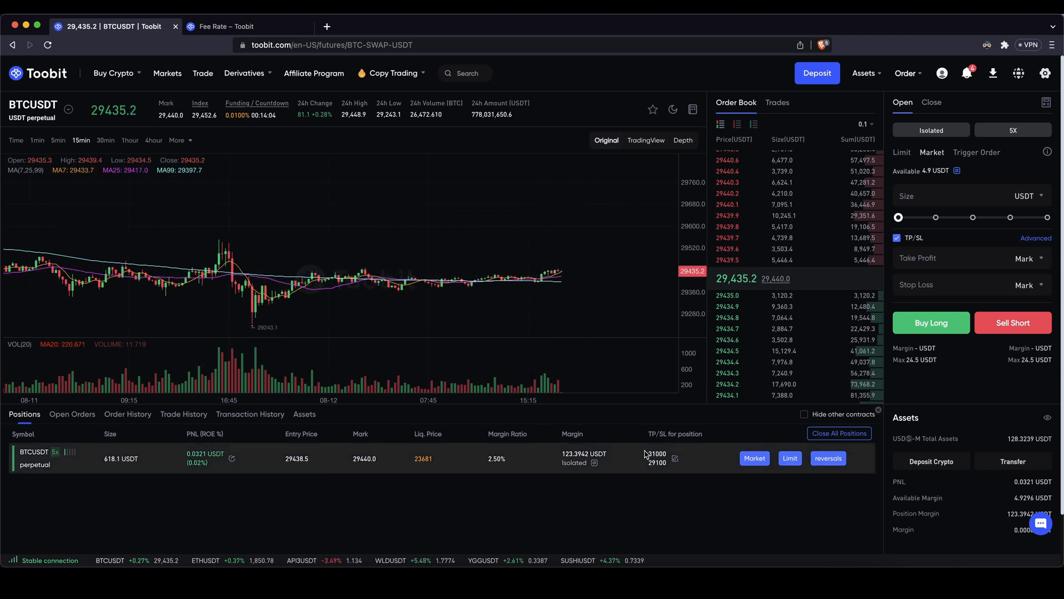
{"action": "mouse_move", "coordinate": [556, 265]}
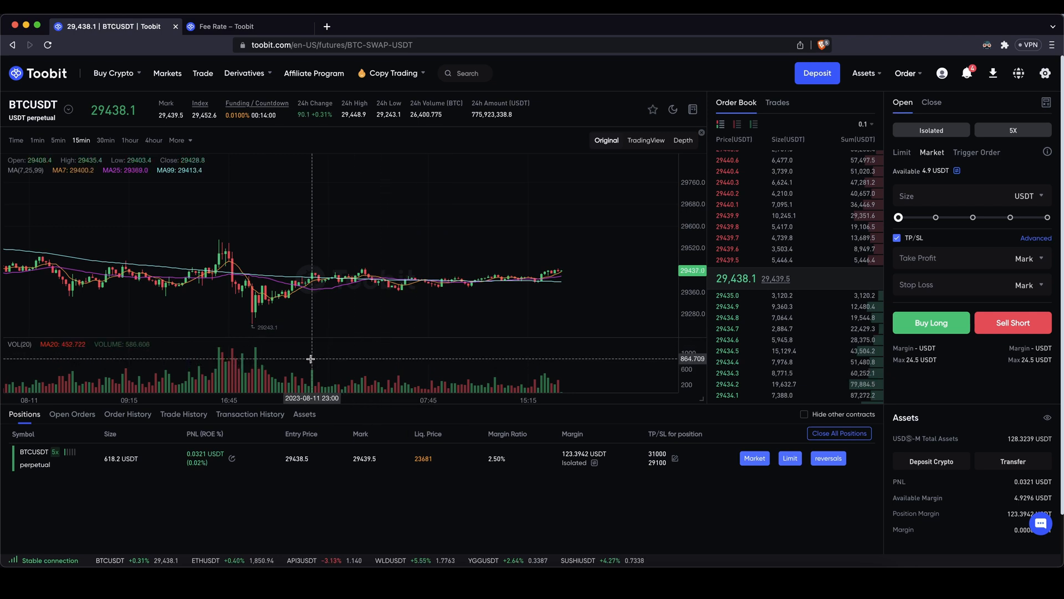
{"action": "mouse_move", "coordinate": [456, 488]}
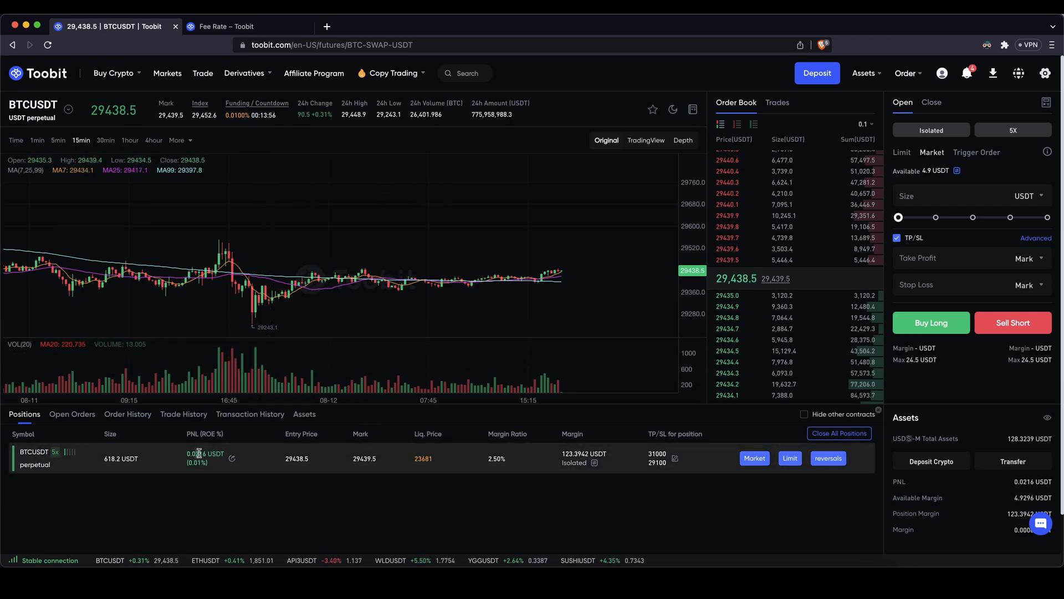
{"action": "mouse_move", "coordinate": [753, 458]}
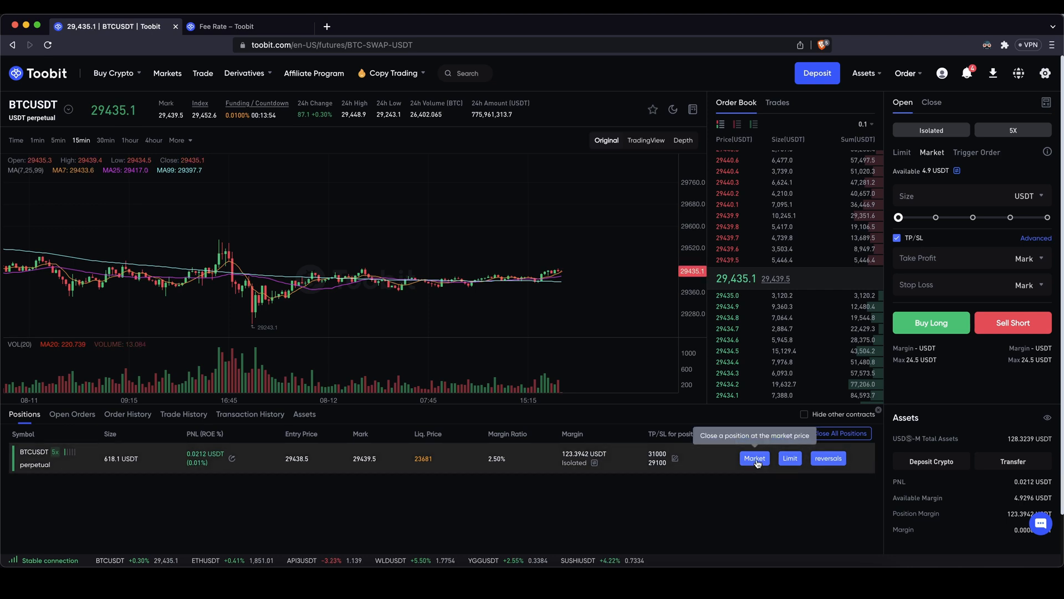
Close the entire BTCUSDT long at market price with size at 100%
{"action": "left_click", "coordinate": [753, 457]}
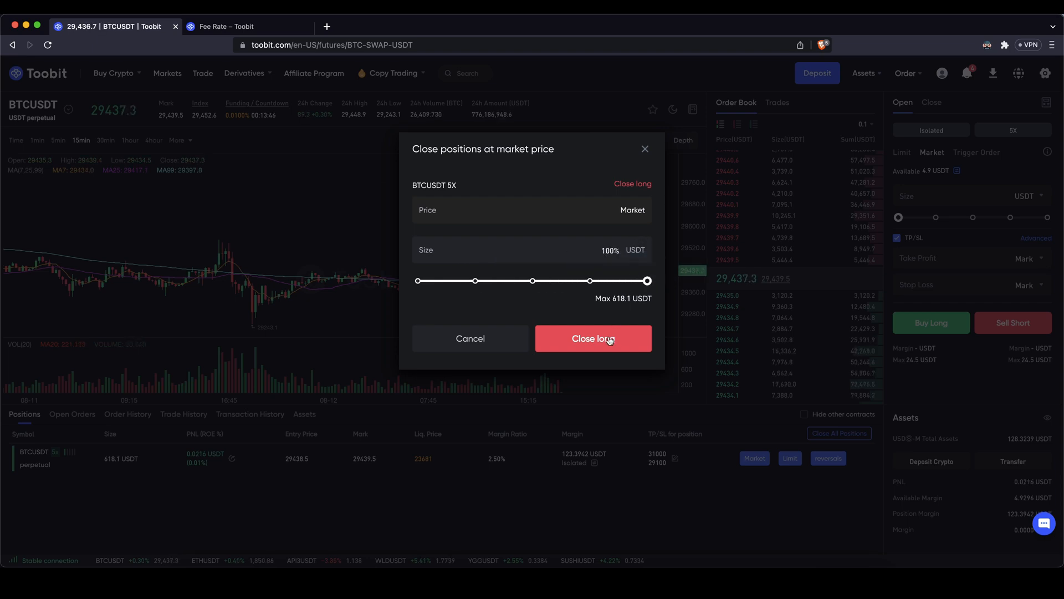
{"action": "left_click", "coordinate": [592, 338]}
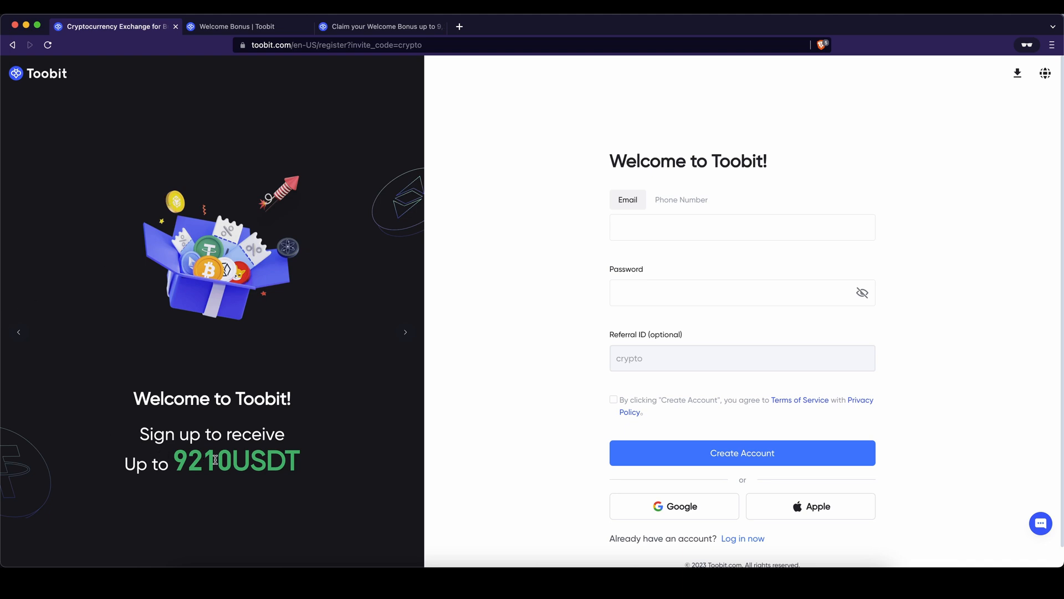
{"action": "mouse_move", "coordinate": [477, 335]}
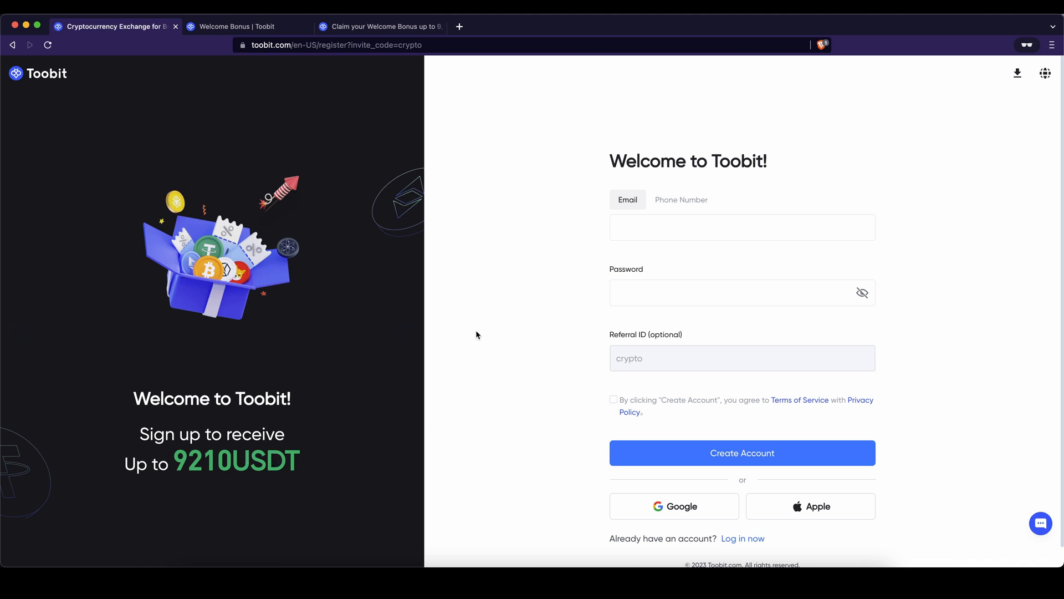